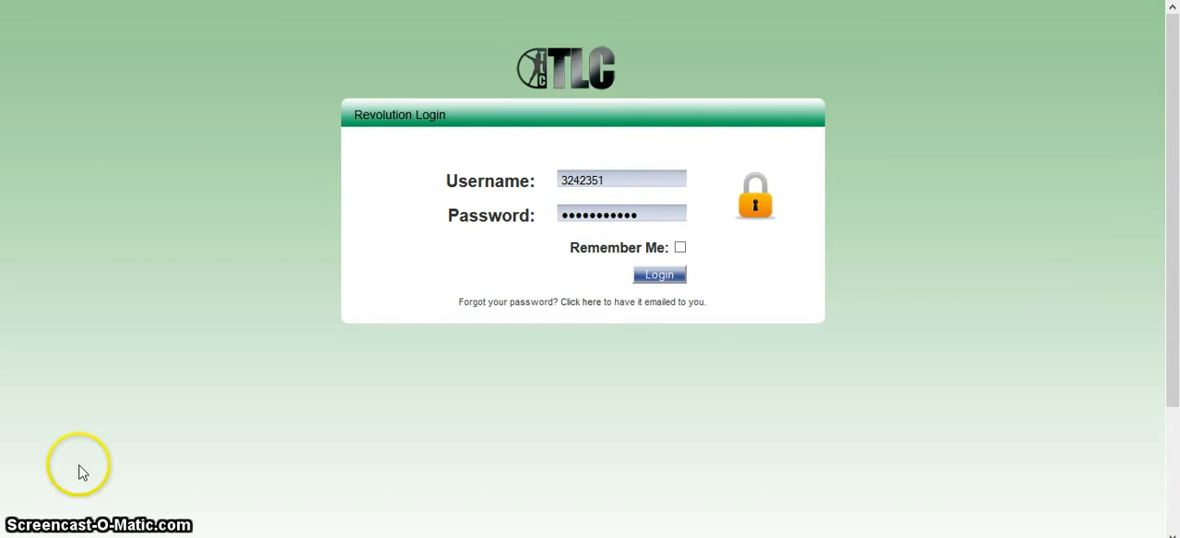
{"action": "mouse_move", "coordinate": [902, 148]}
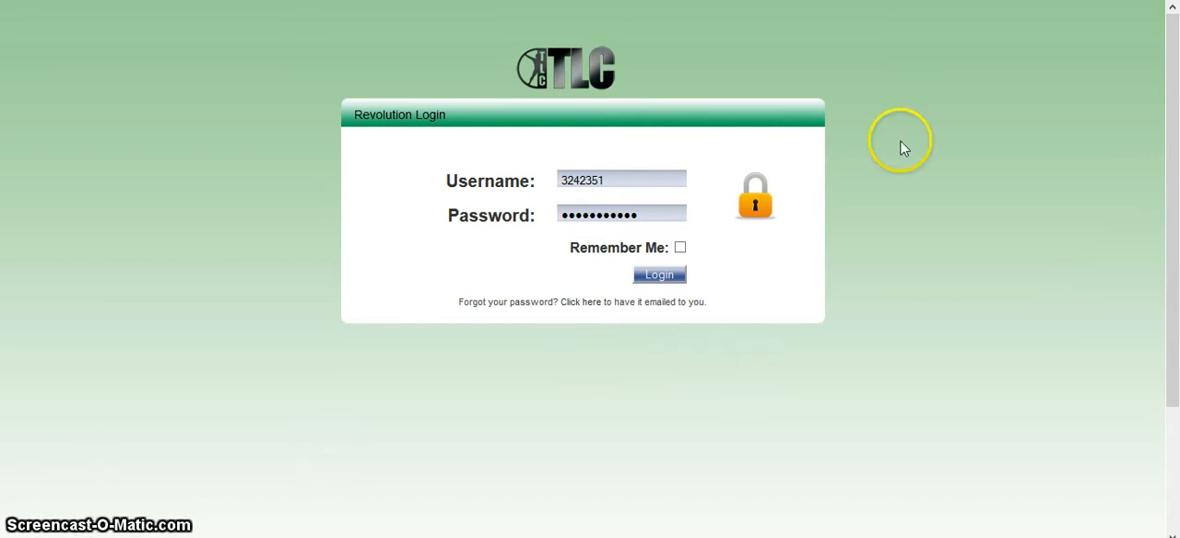
{"action": "mouse_move", "coordinate": [445, 189]}
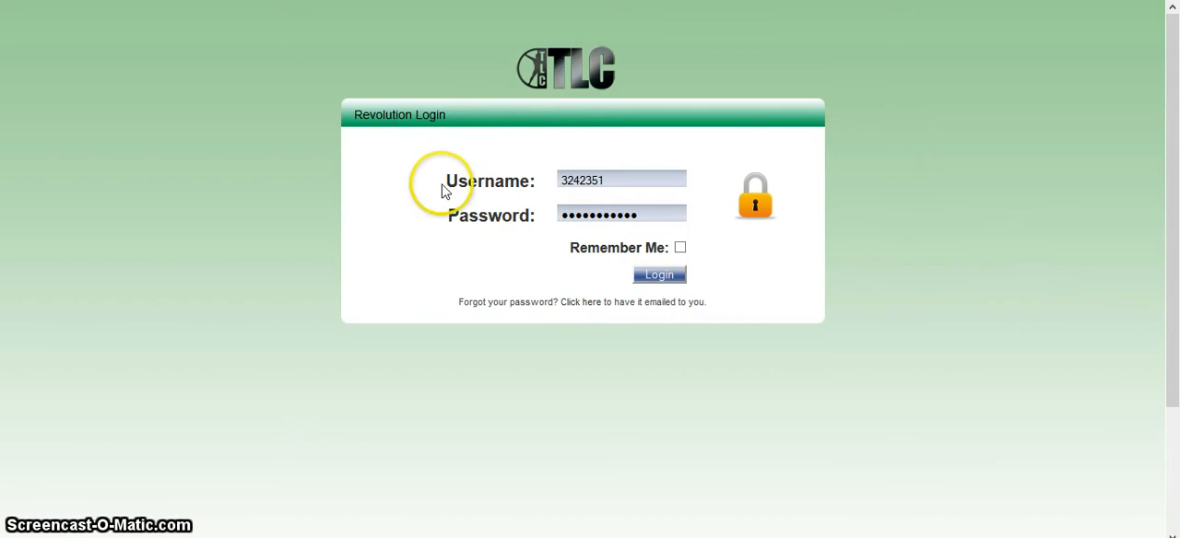
{"action": "mouse_move", "coordinate": [791, 83]}
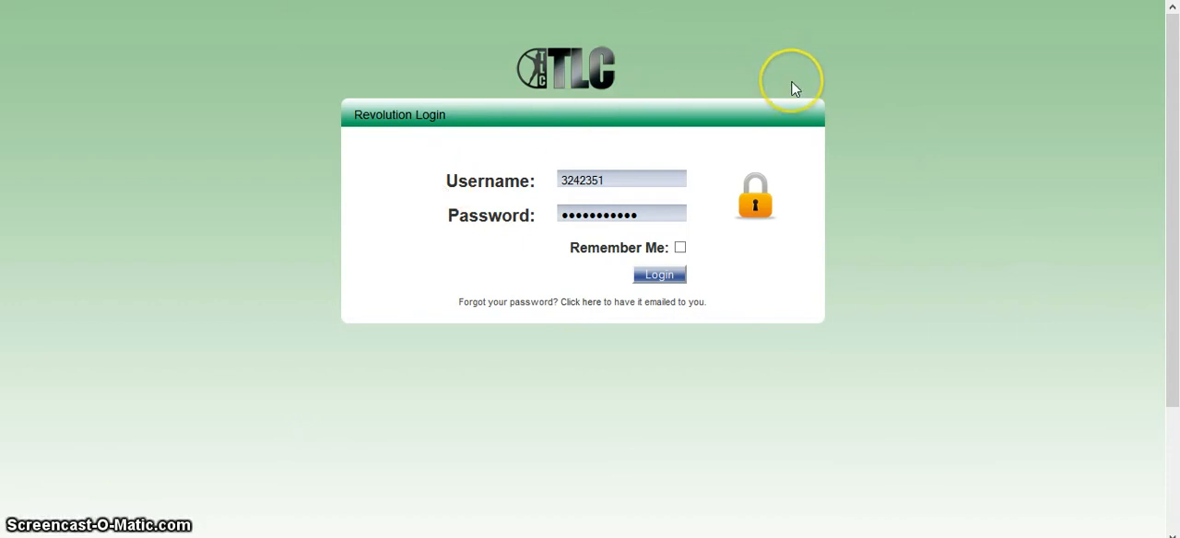
{"action": "mouse_move", "coordinate": [770, 227]}
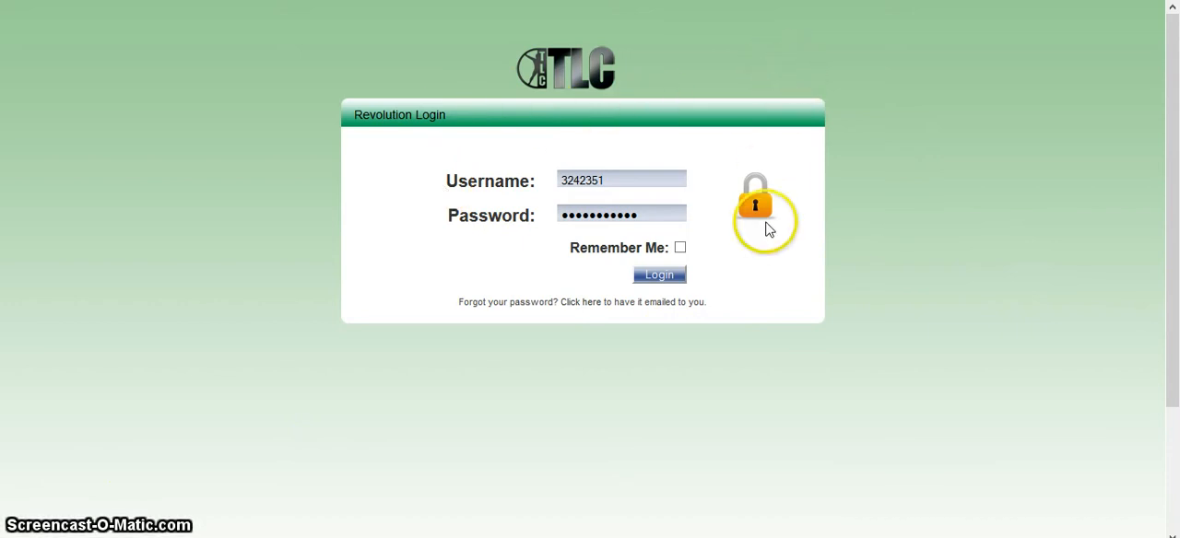
{"action": "mouse_move", "coordinate": [611, 342]}
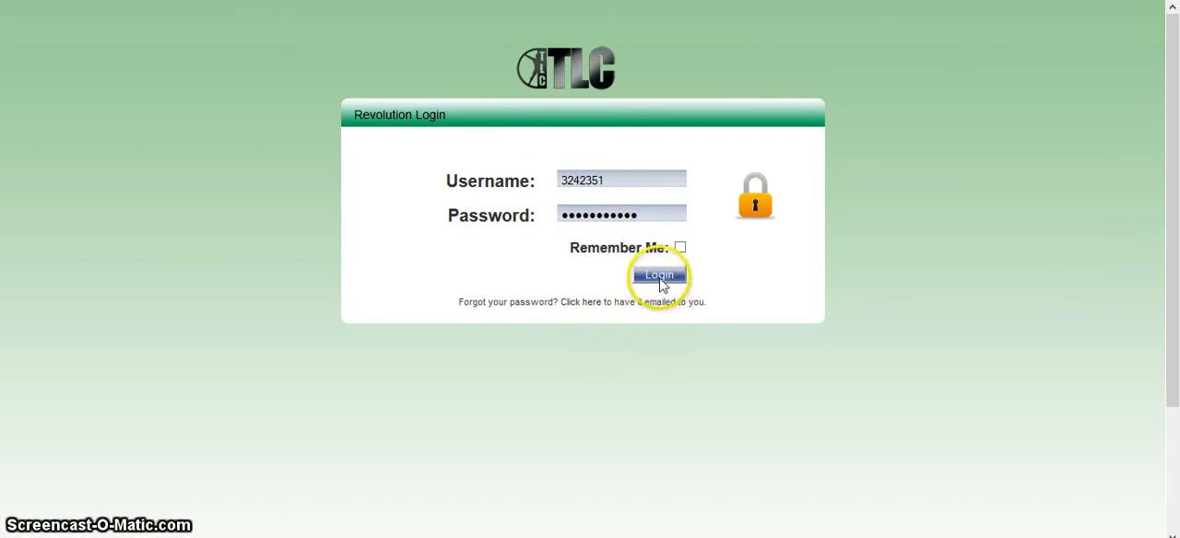
Submit the login credentials to reach the Overview dashboard with welcome panel and news
{"action": "left_click", "coordinate": [659, 275]}
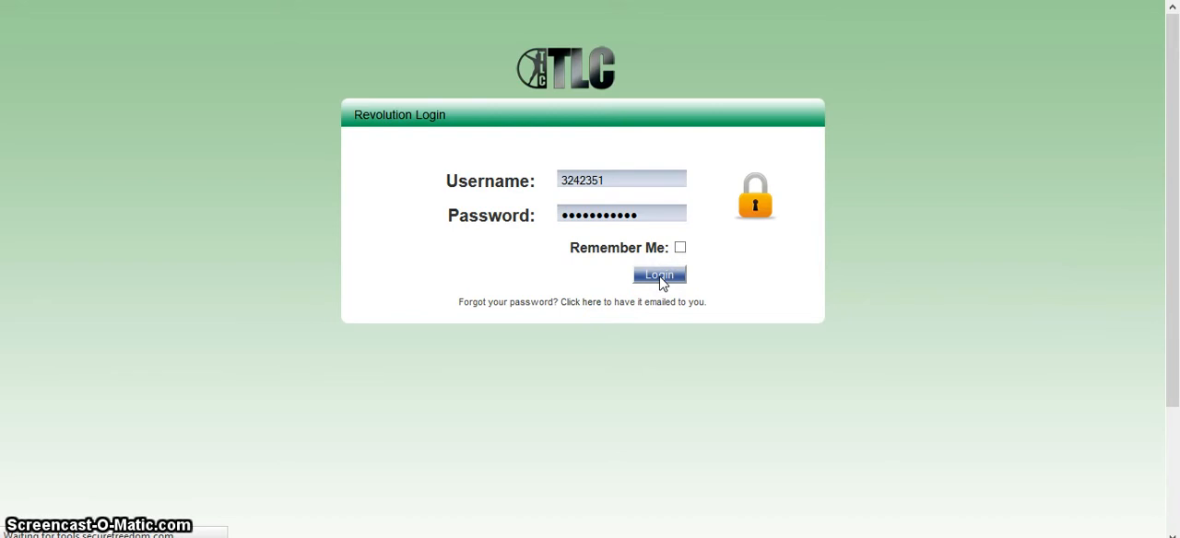
{"action": "left_click", "coordinate": [659, 275]}
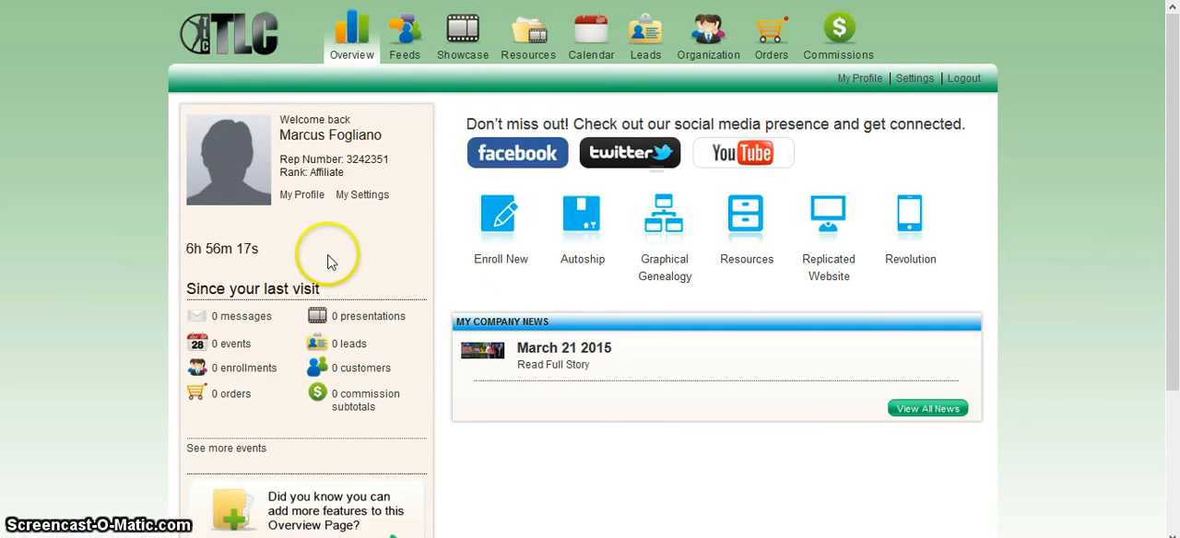
{"action": "mouse_move", "coordinate": [321, 239]}
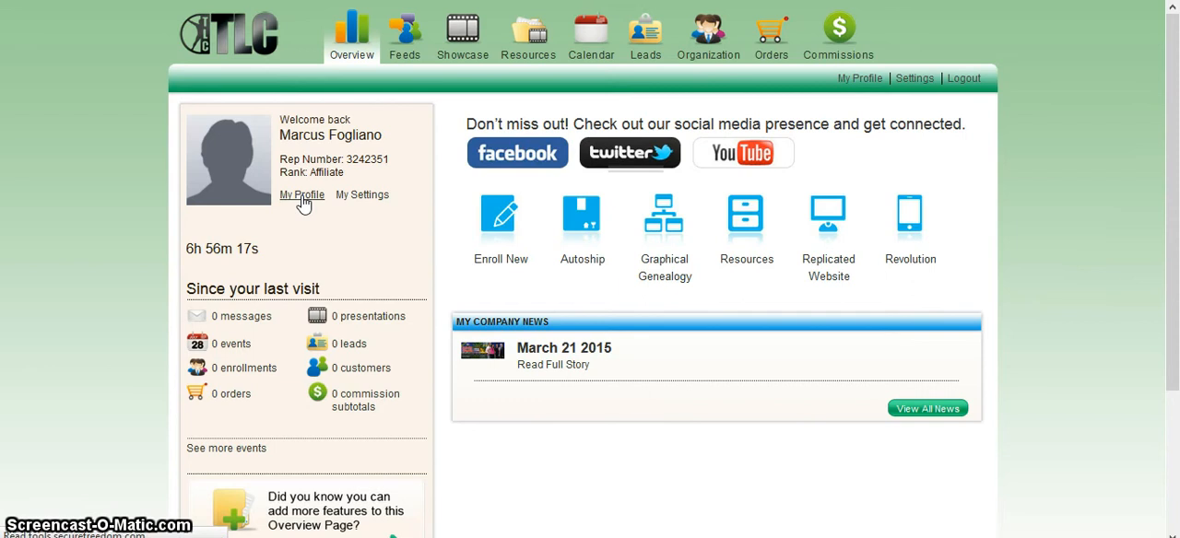
Go to My Profile's Preferred Placement form, leaving placement at Not Specified
{"action": "left_click", "coordinate": [301, 195]}
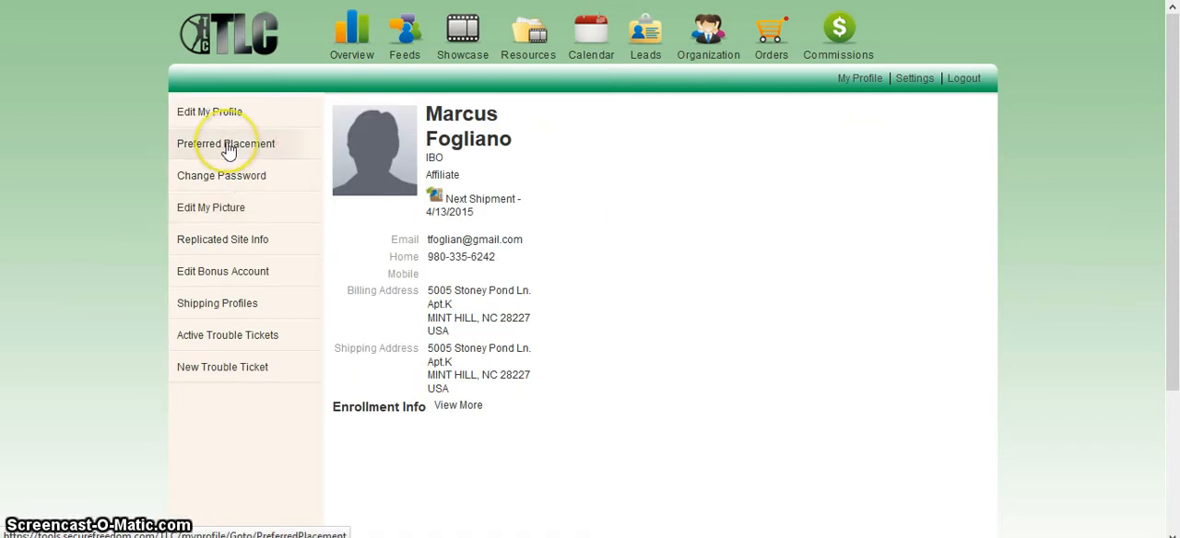
{"action": "left_click", "coordinate": [226, 144]}
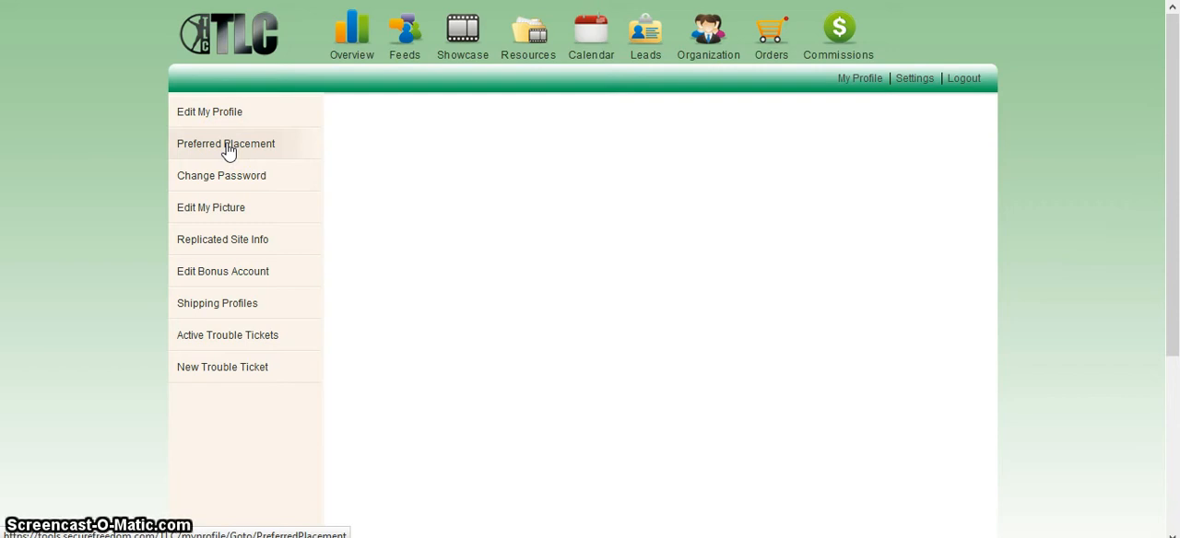
{"action": "left_click", "coordinate": [226, 143]}
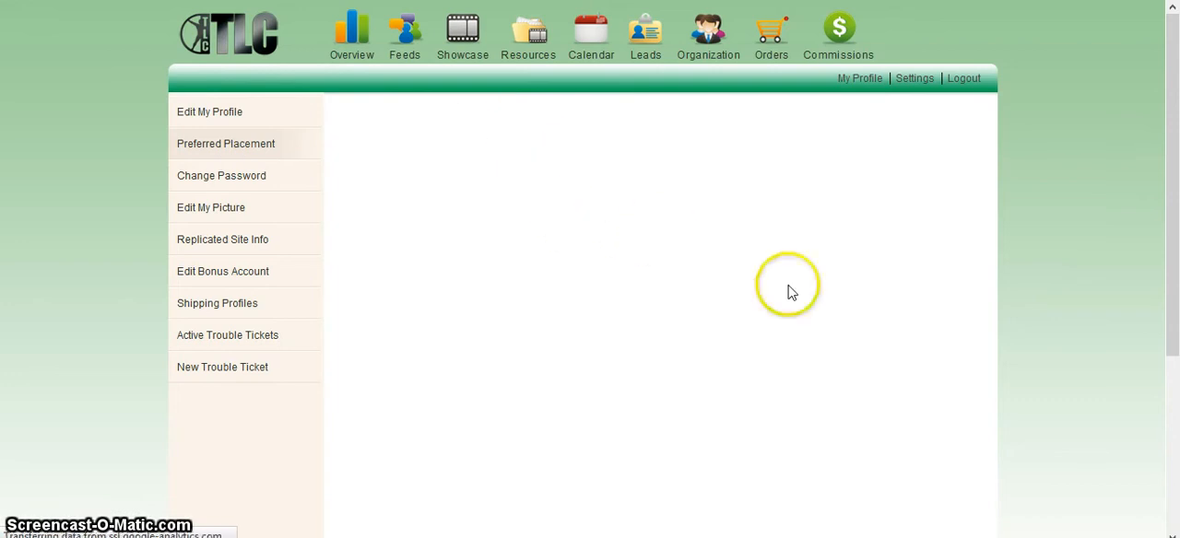
{"action": "left_click", "coordinate": [226, 143]}
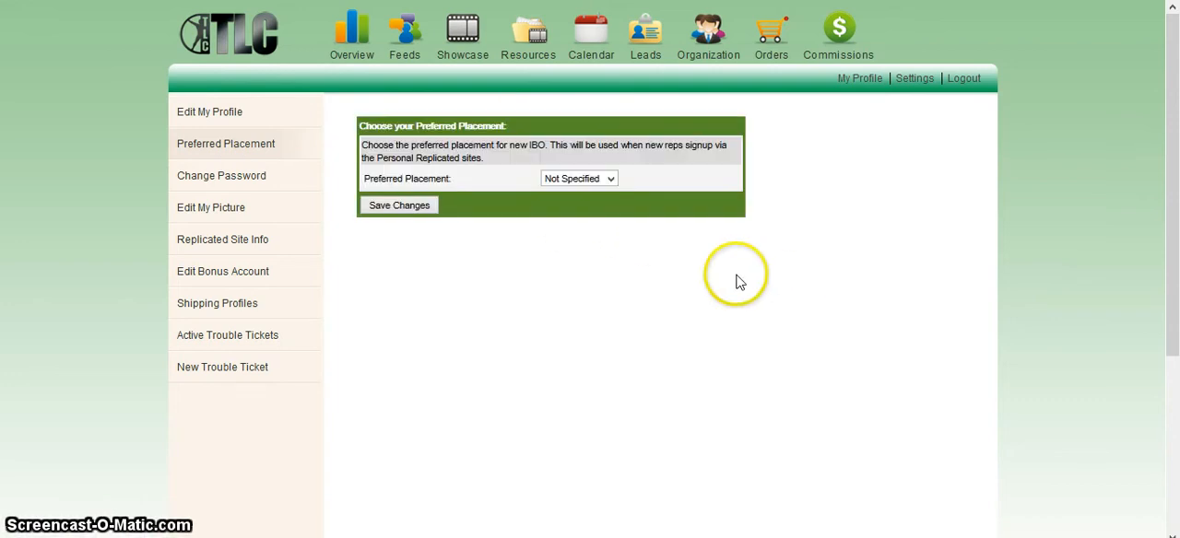
{"action": "mouse_move", "coordinate": [571, 241]}
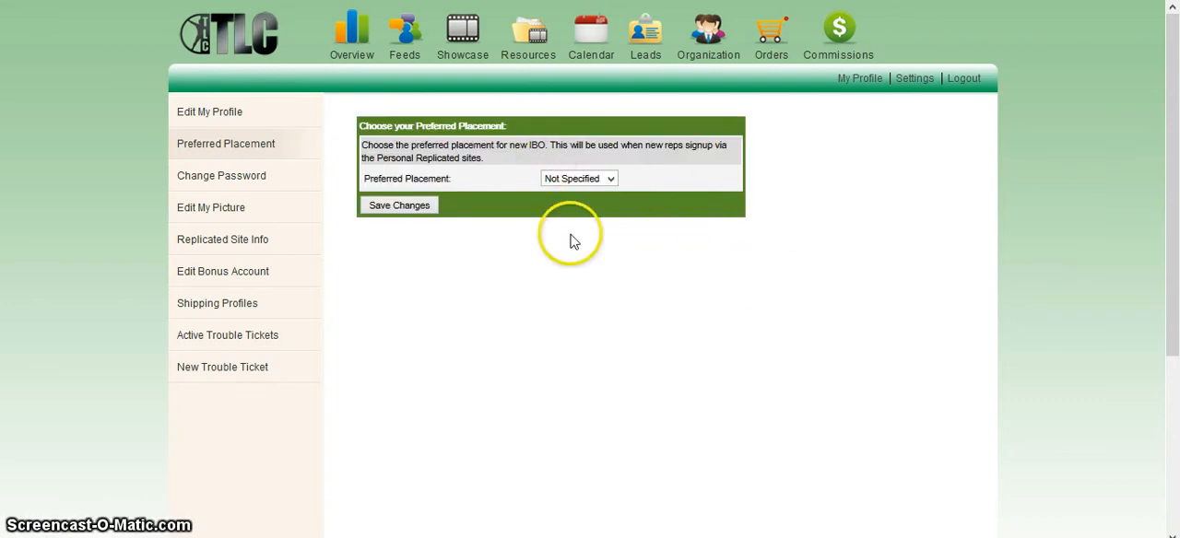
{"action": "mouse_move", "coordinate": [643, 232]}
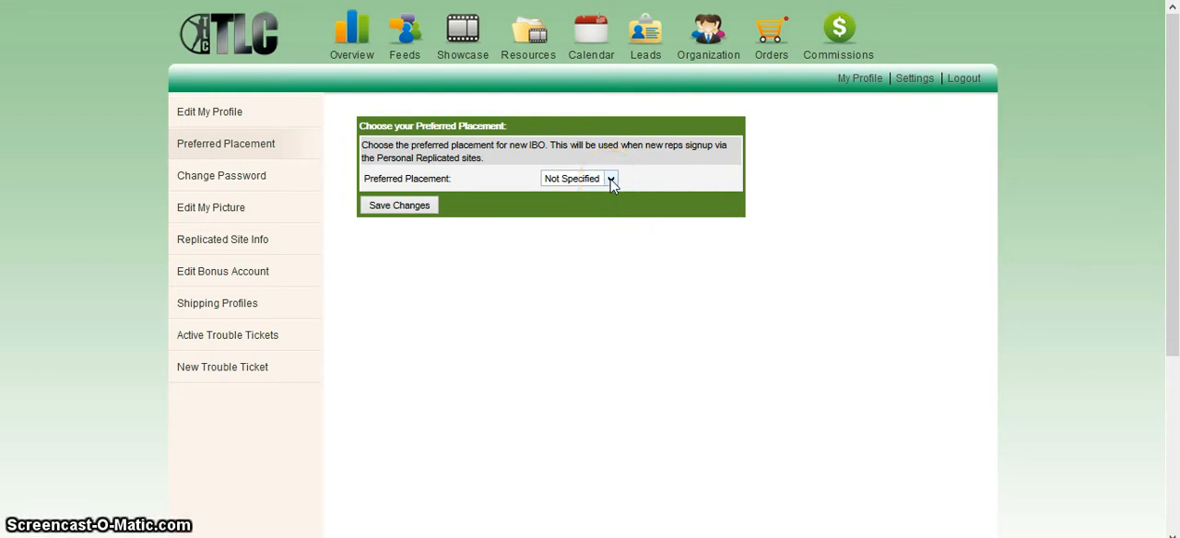
{"action": "left_click", "coordinate": [610, 178]}
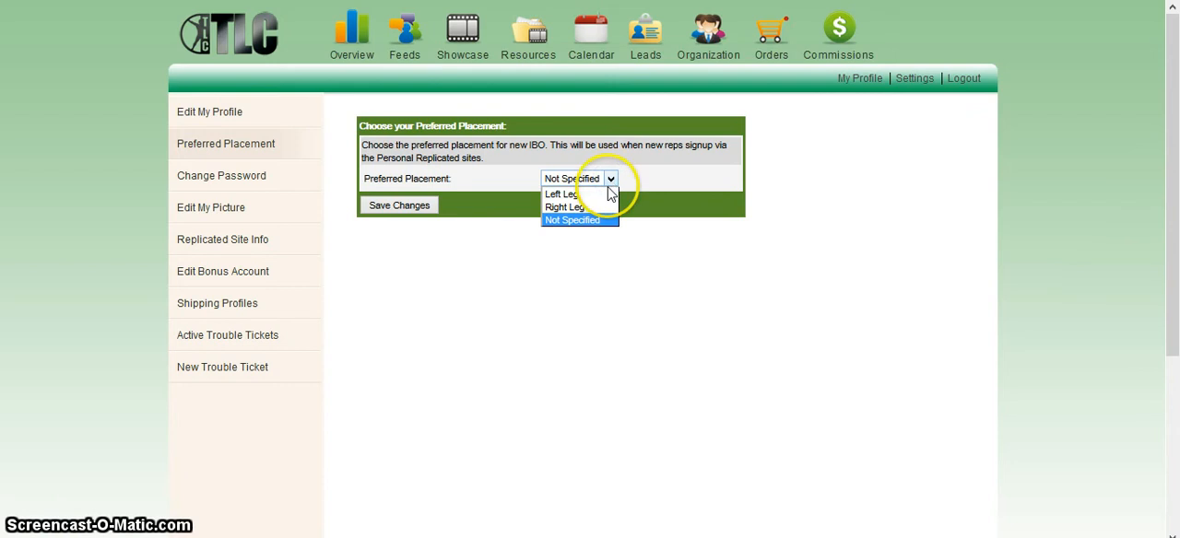
{"action": "mouse_move", "coordinate": [604, 220]}
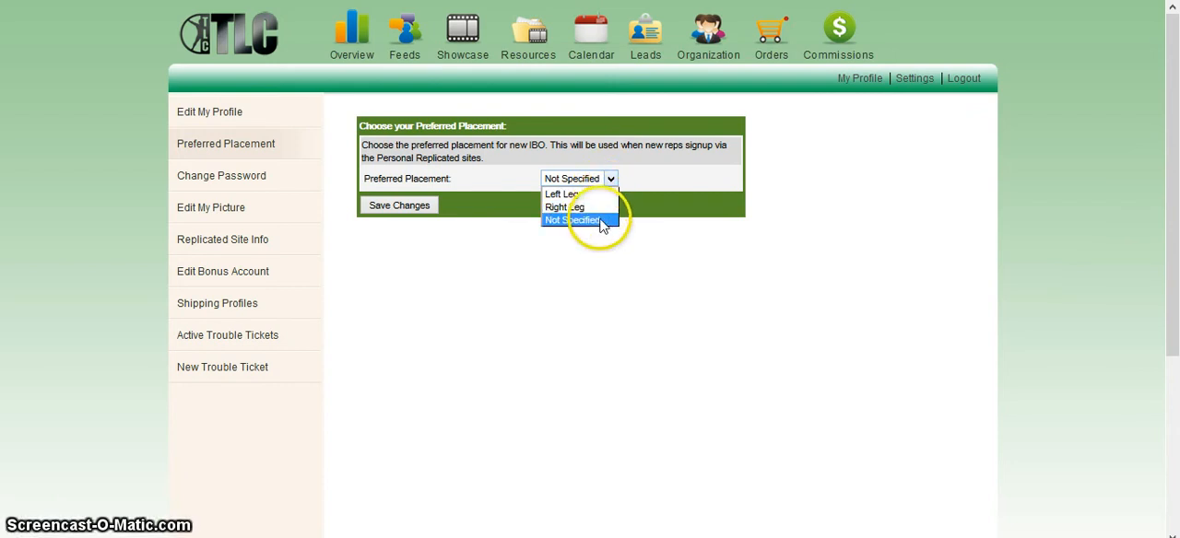
{"action": "left_click", "coordinate": [574, 219]}
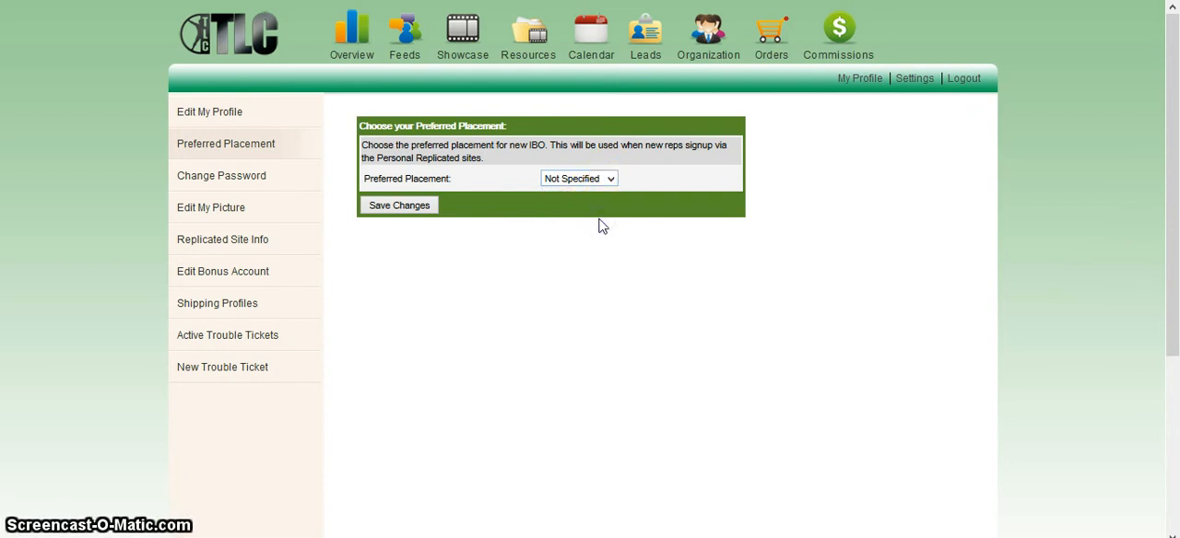
{"action": "mouse_move", "coordinate": [466, 246]}
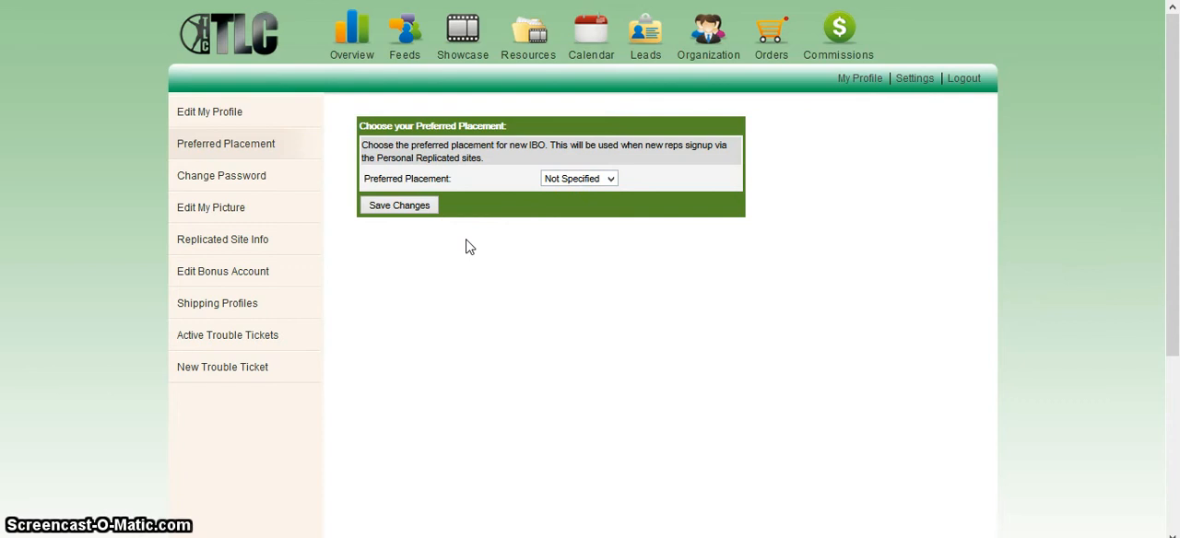
{"action": "mouse_move", "coordinate": [704, 101]}
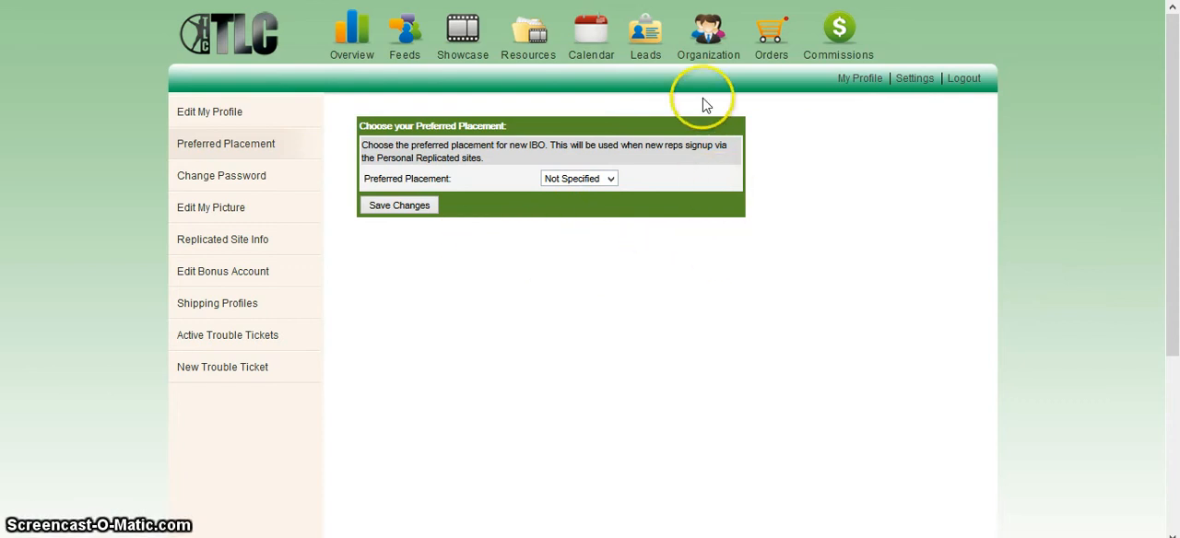
{"action": "mouse_move", "coordinate": [708, 33]}
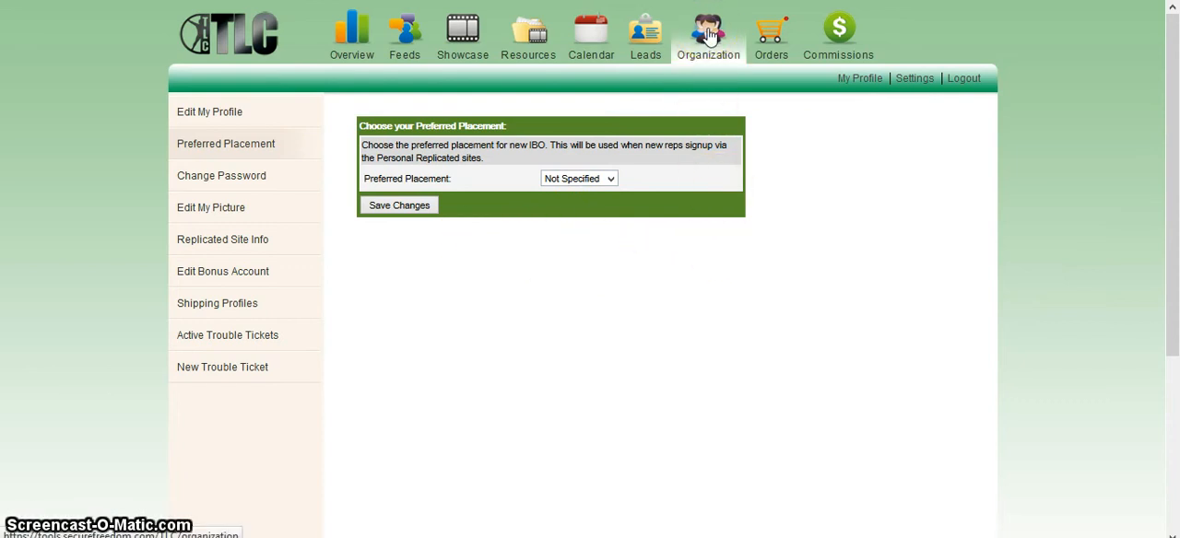
Show the Organization Summary listing the latest rep enrollment and no customers
{"action": "left_click", "coordinate": [708, 35]}
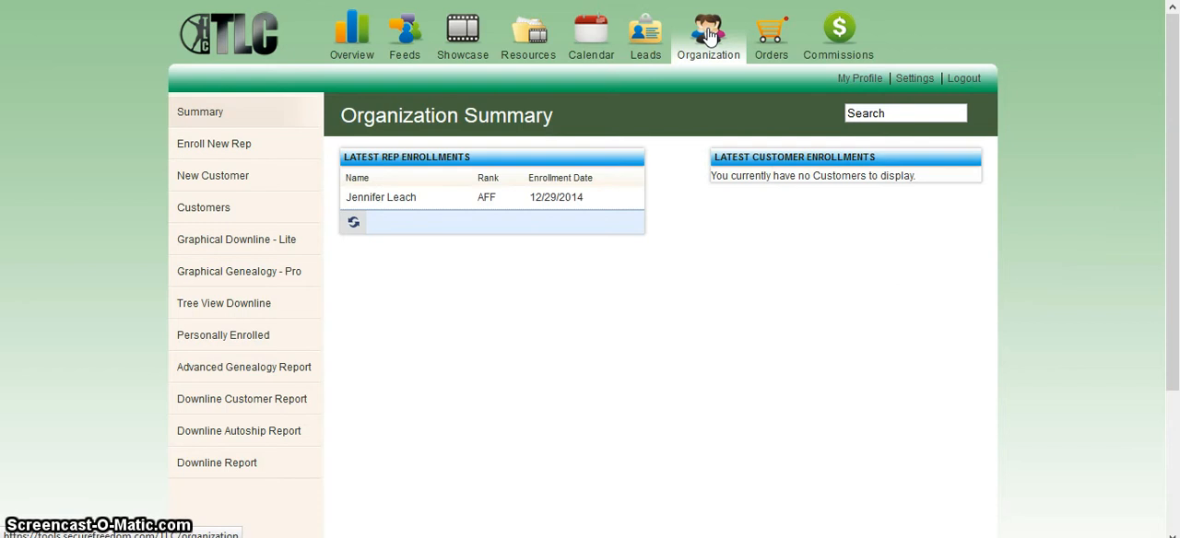
{"action": "mouse_move", "coordinate": [324, 309]}
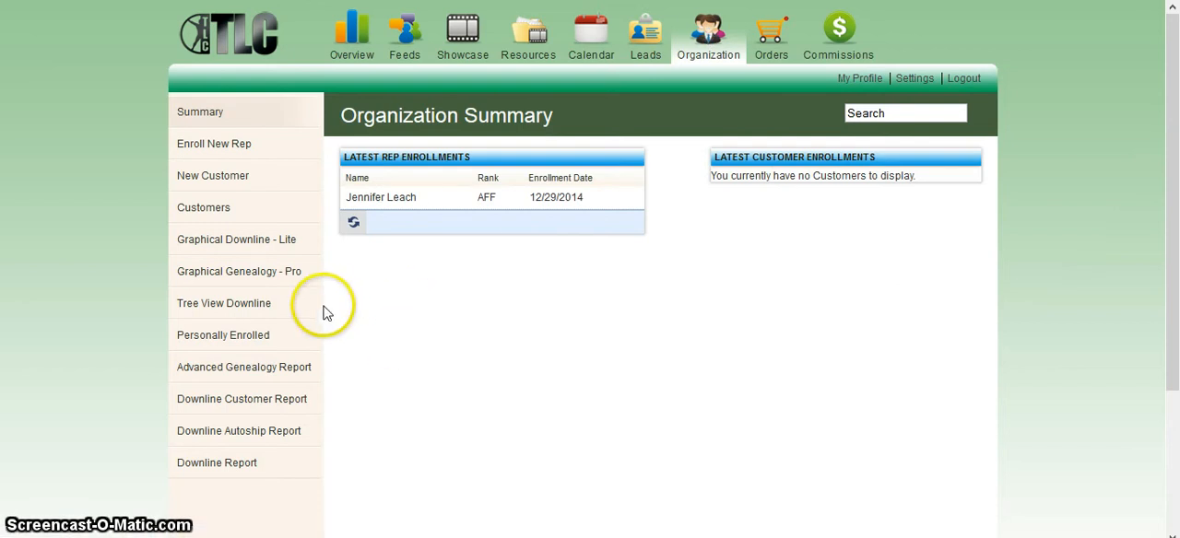
{"action": "mouse_move", "coordinate": [237, 240]}
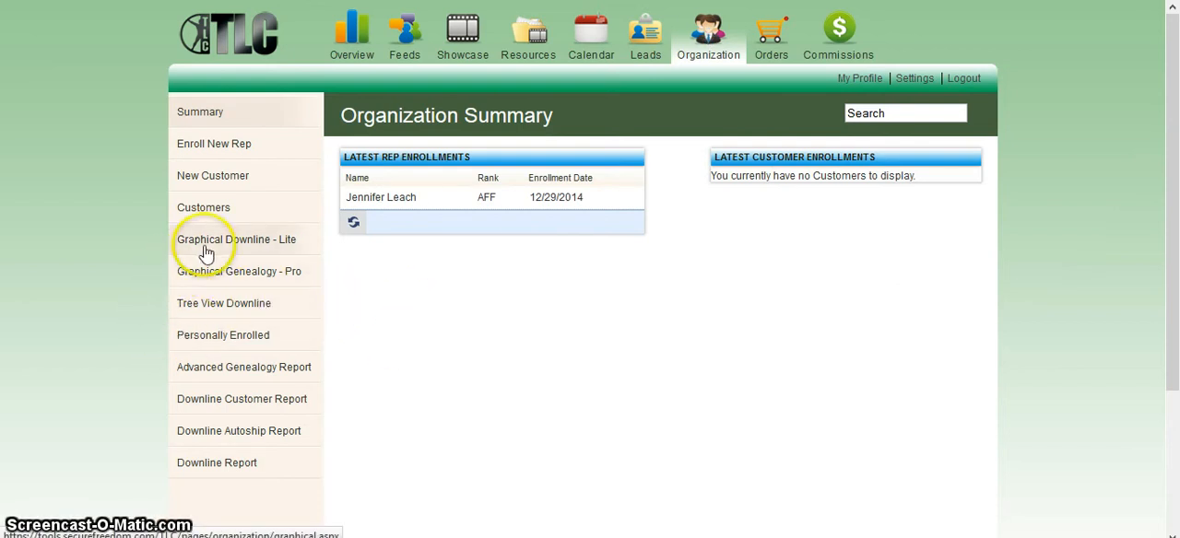
{"action": "left_click", "coordinate": [237, 240]}
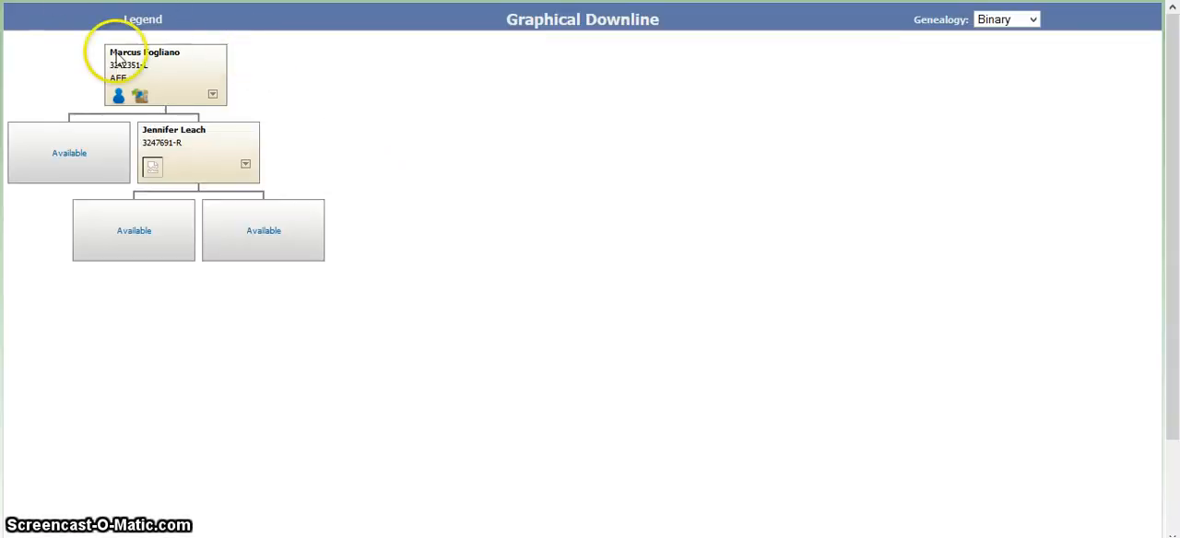
{"action": "mouse_move", "coordinate": [148, 198]}
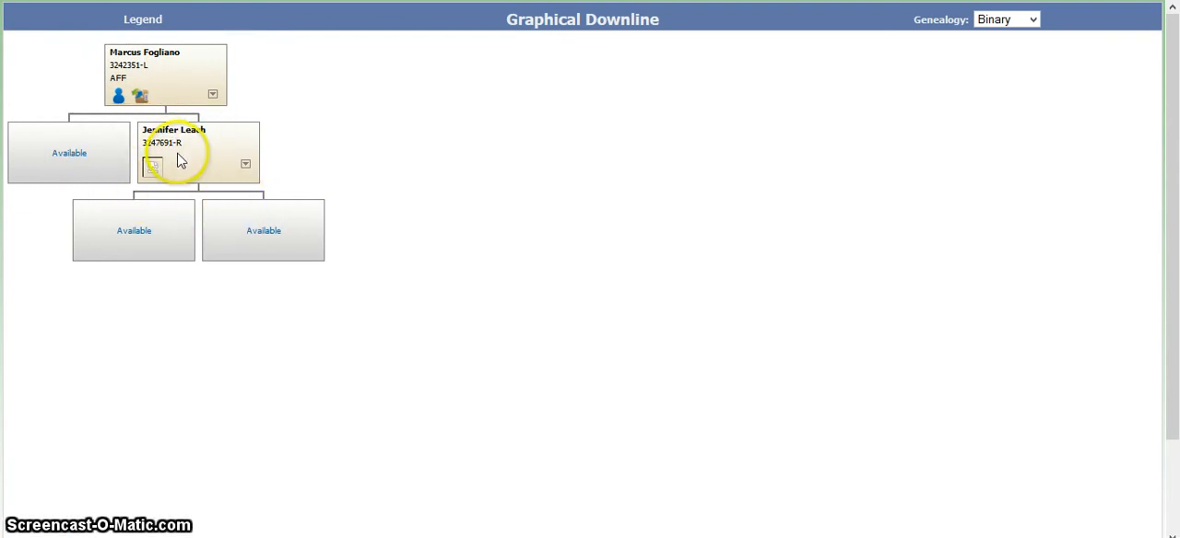
{"action": "mouse_move", "coordinate": [152, 73]}
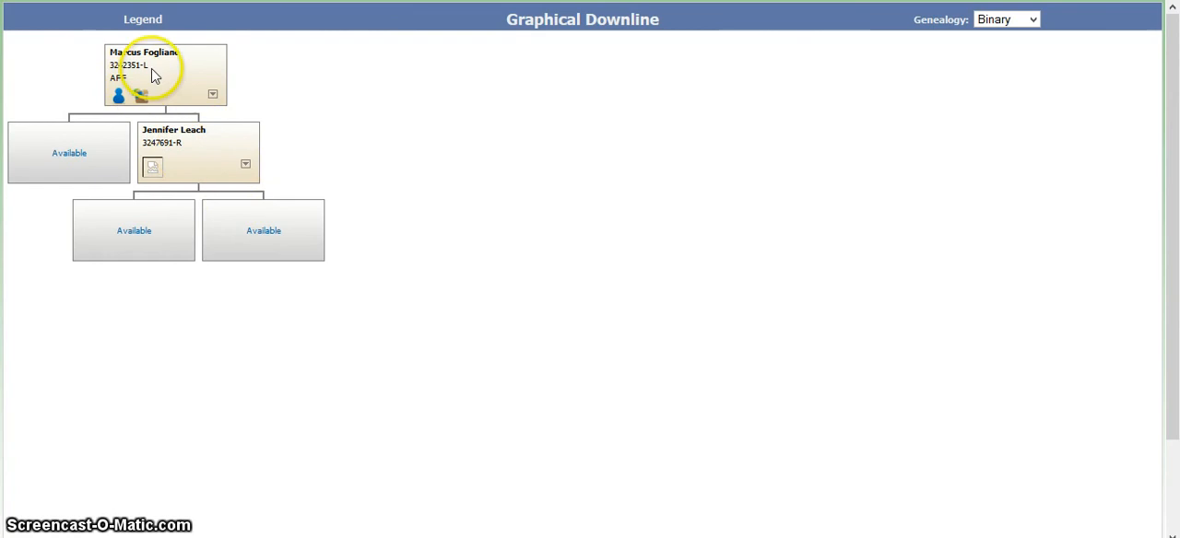
{"action": "mouse_move", "coordinate": [177, 145]}
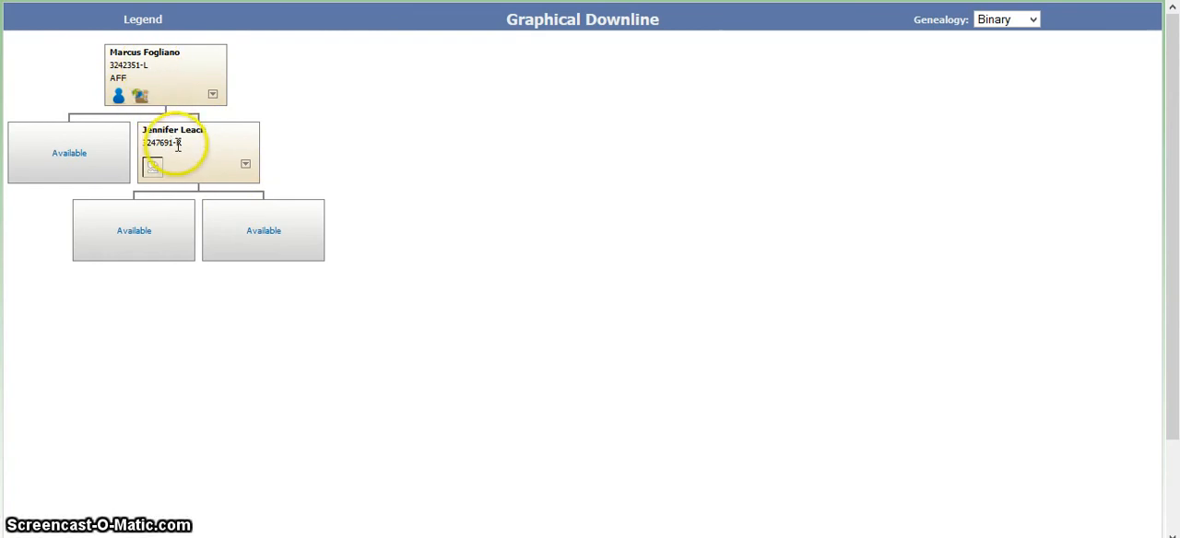
{"action": "mouse_move", "coordinate": [184, 150]}
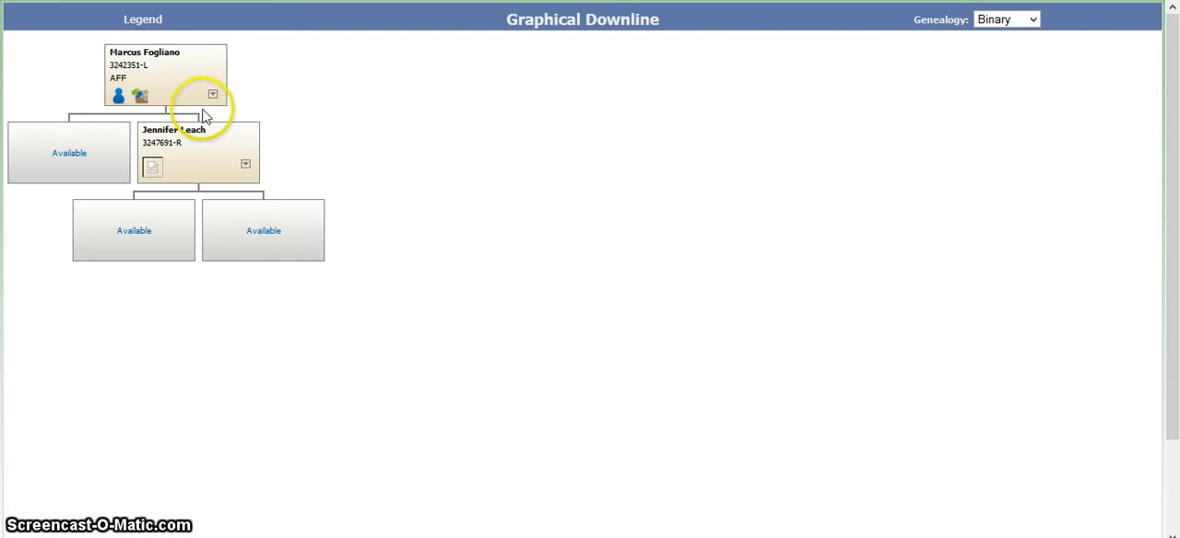
{"action": "mouse_move", "coordinate": [143, 67]}
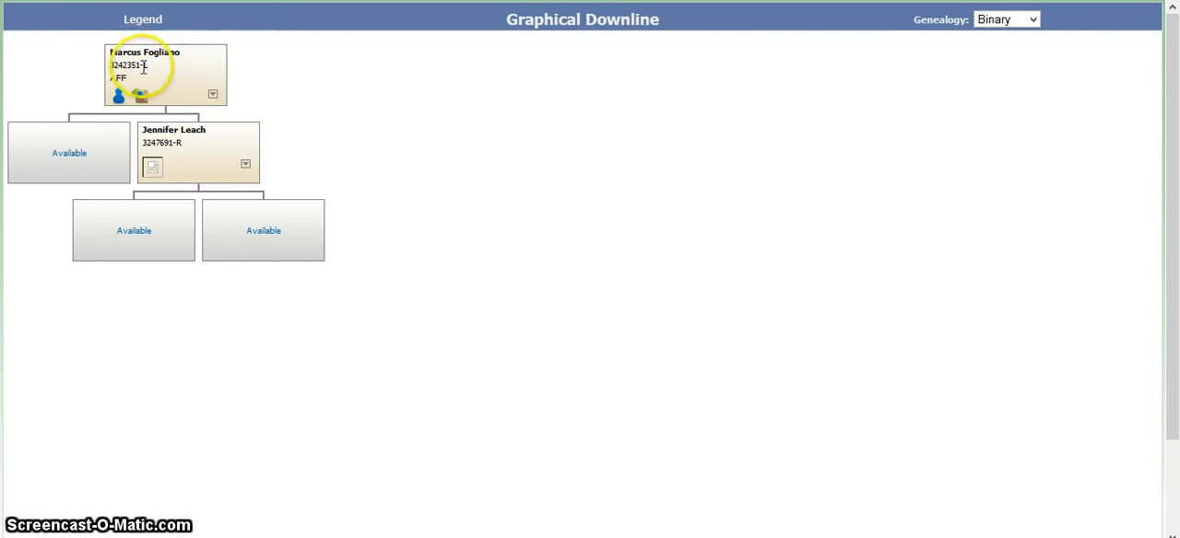
{"action": "mouse_move", "coordinate": [70, 154]}
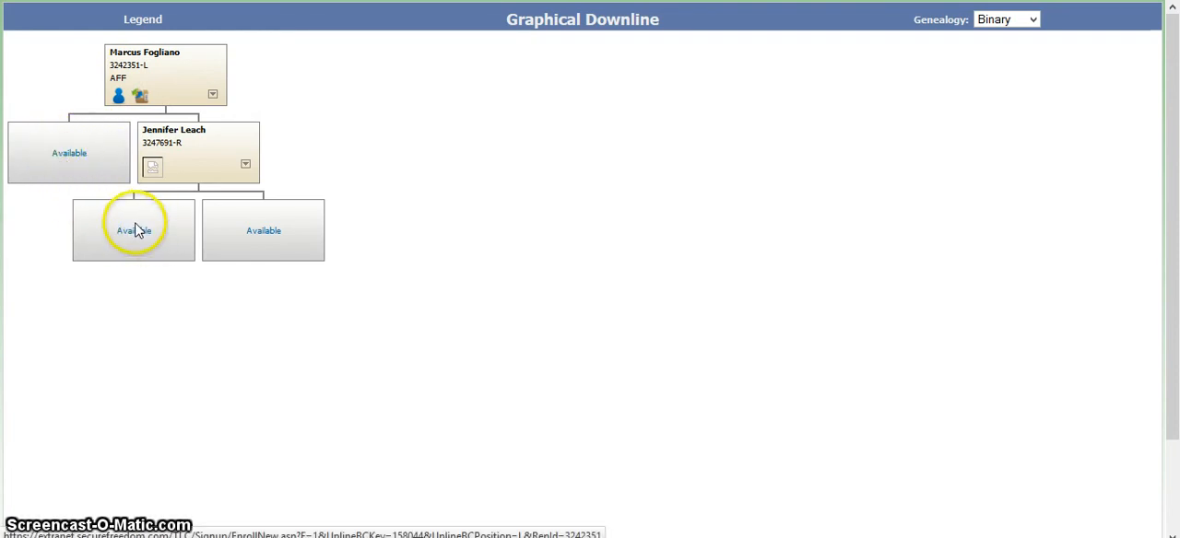
{"action": "mouse_move", "coordinate": [262, 230]}
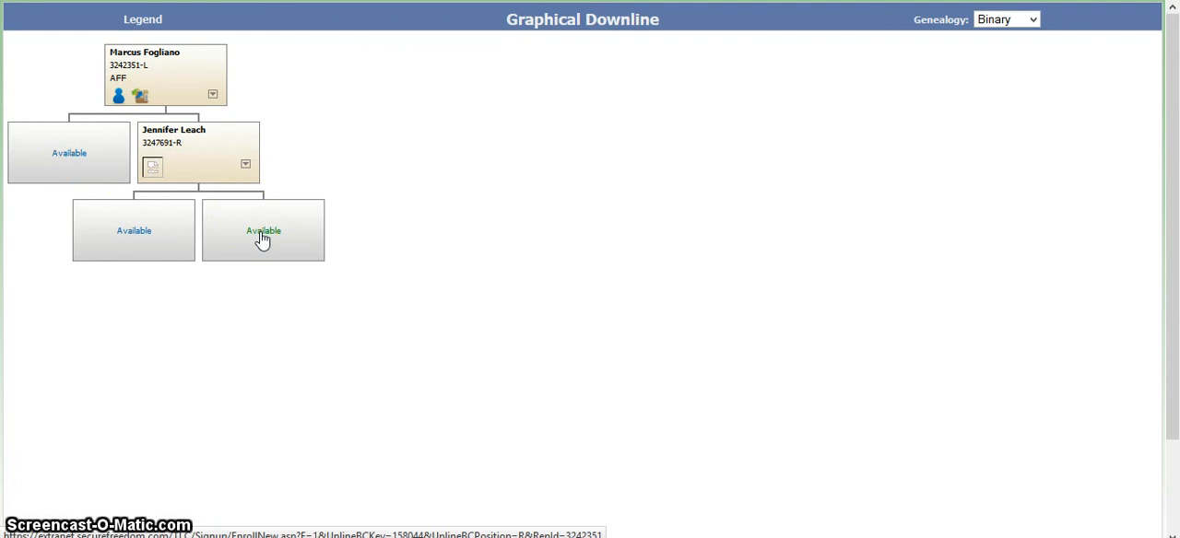
{"action": "mouse_move", "coordinate": [218, 235]}
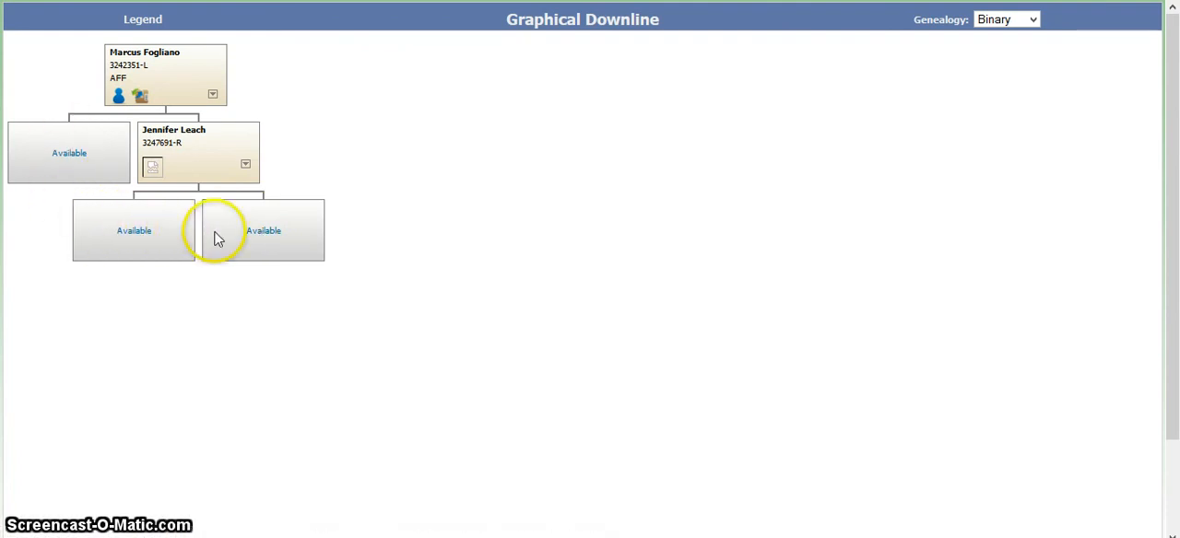
{"action": "mouse_move", "coordinate": [242, 249]}
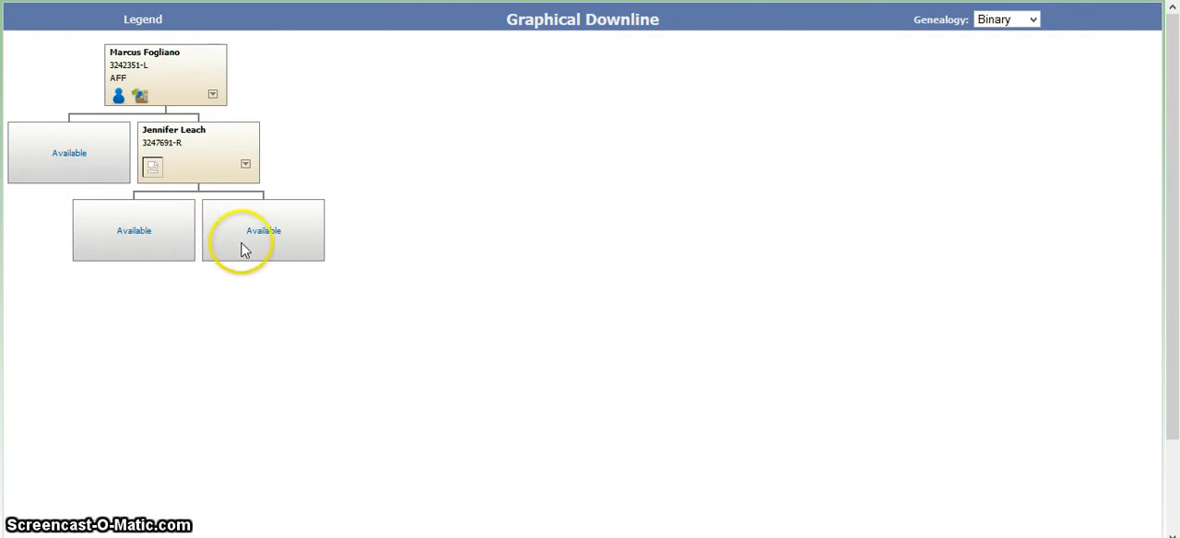
{"action": "mouse_move", "coordinate": [438, 193]}
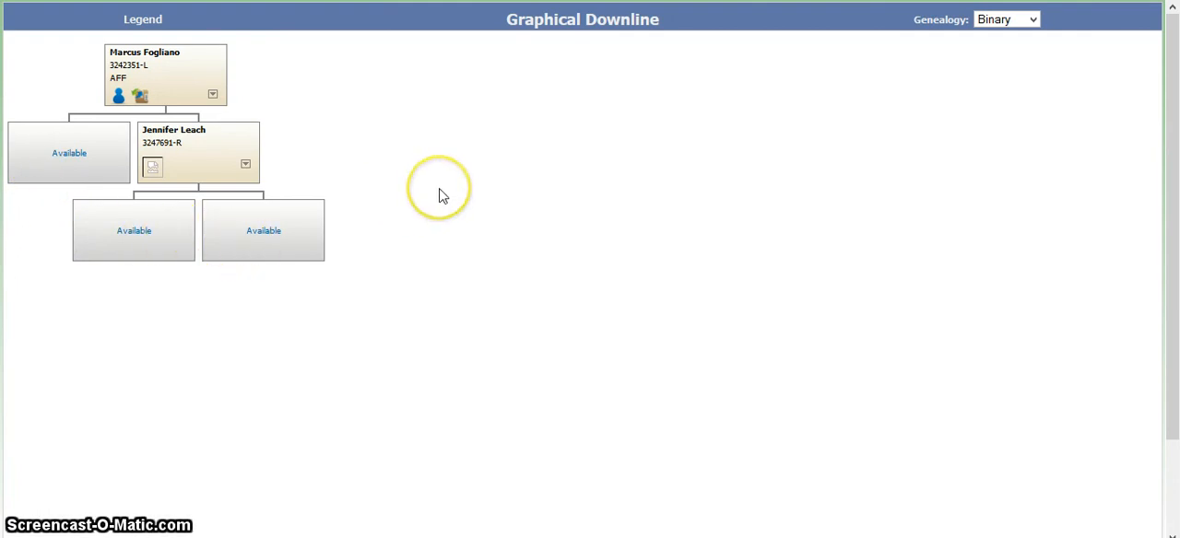
{"action": "mouse_move", "coordinate": [421, 168]}
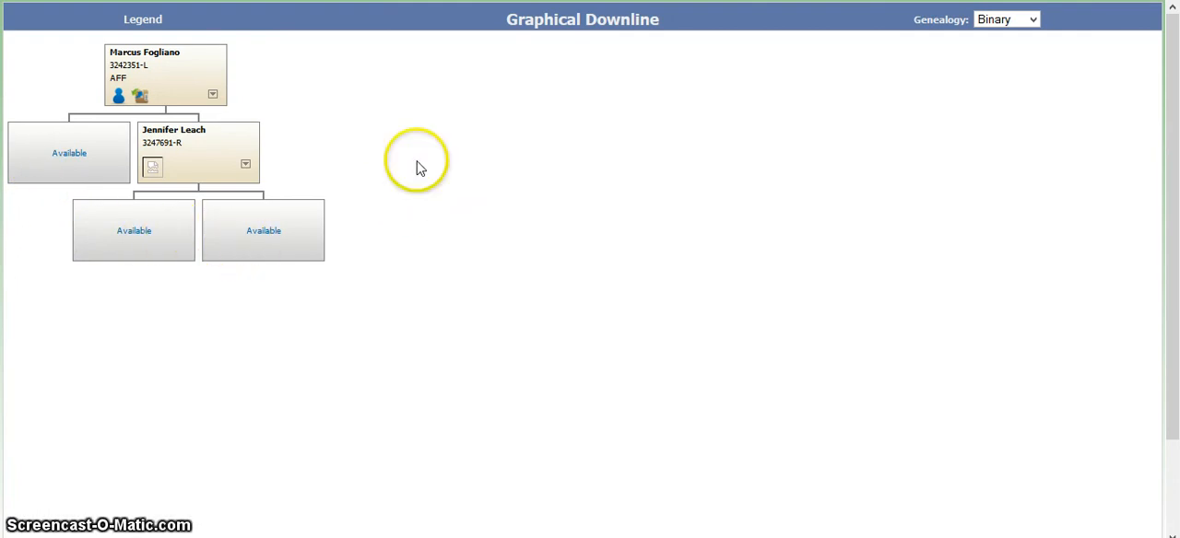
{"action": "mouse_move", "coordinate": [175, 137]}
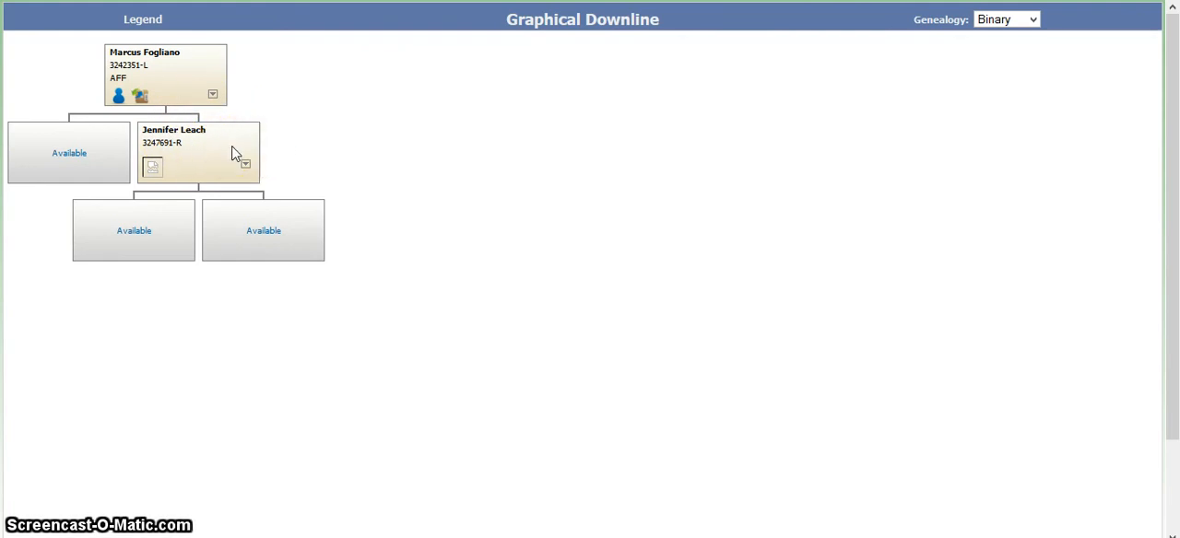
{"action": "mouse_move", "coordinate": [288, 136]}
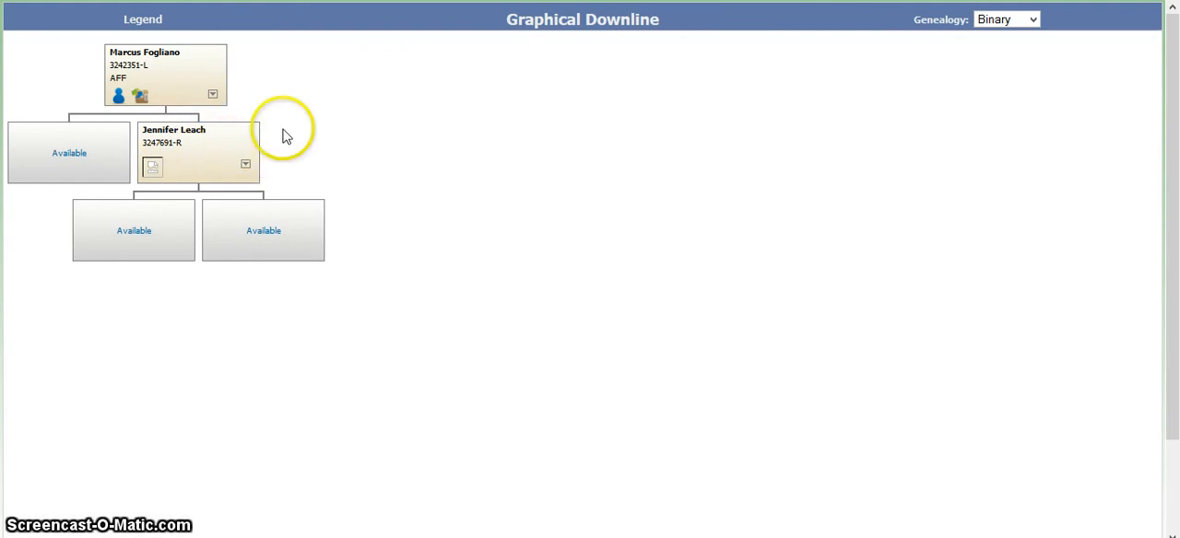
{"action": "mouse_move", "coordinate": [341, 137]}
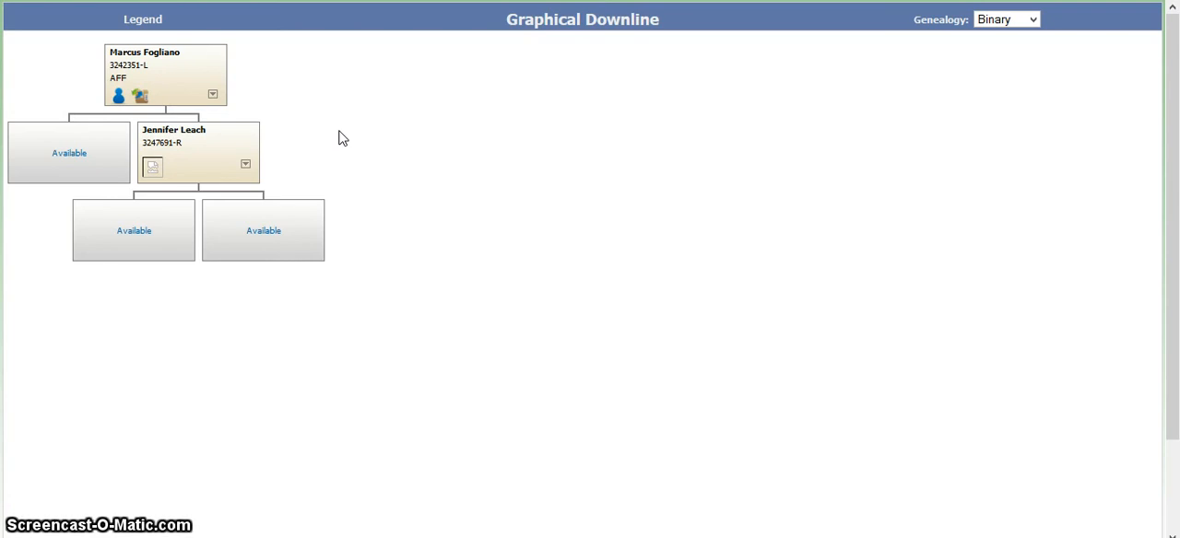
{"action": "mouse_move", "coordinate": [51, 153]}
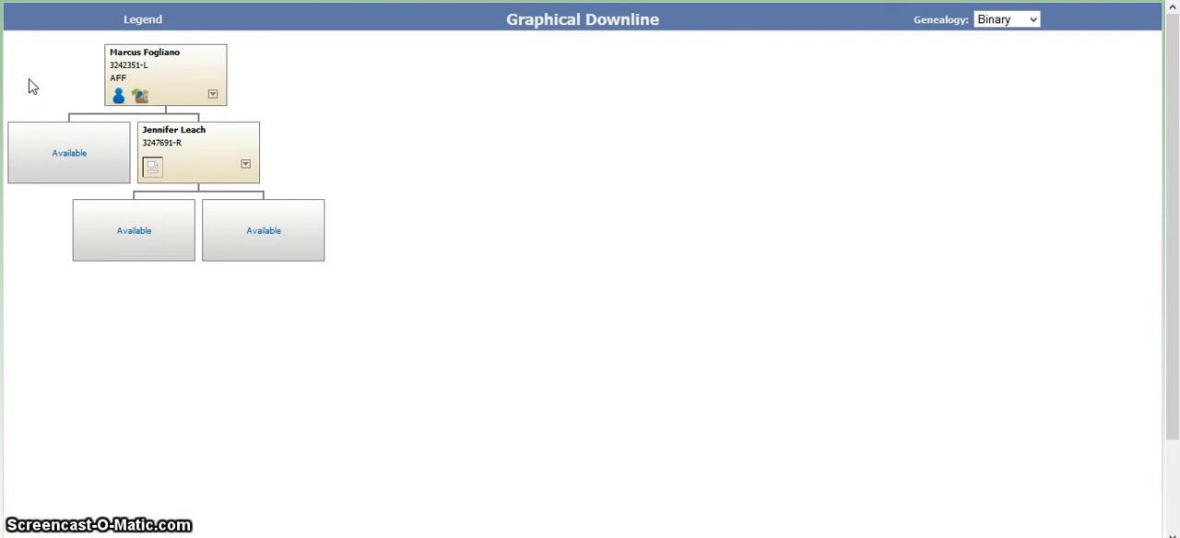
{"action": "mouse_move", "coordinate": [317, 108]}
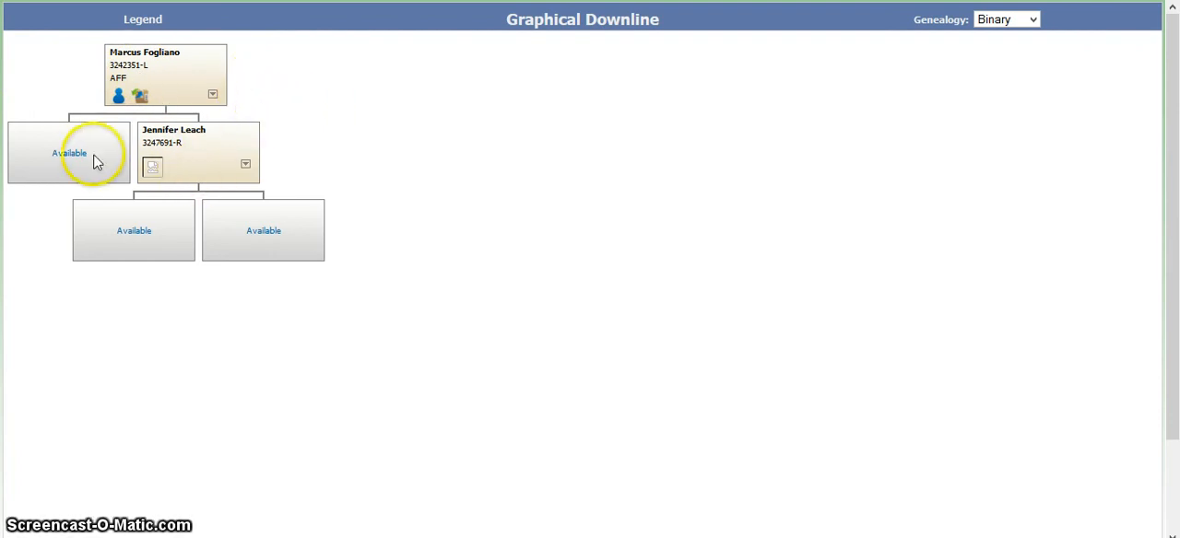
{"action": "mouse_move", "coordinate": [242, 136]}
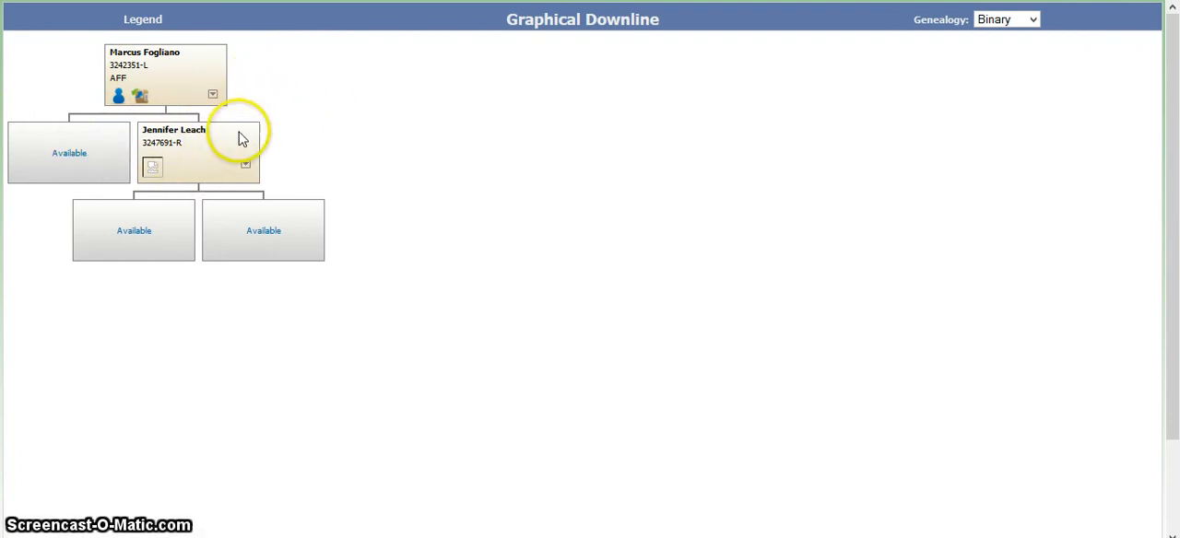
{"action": "mouse_move", "coordinate": [316, 132]}
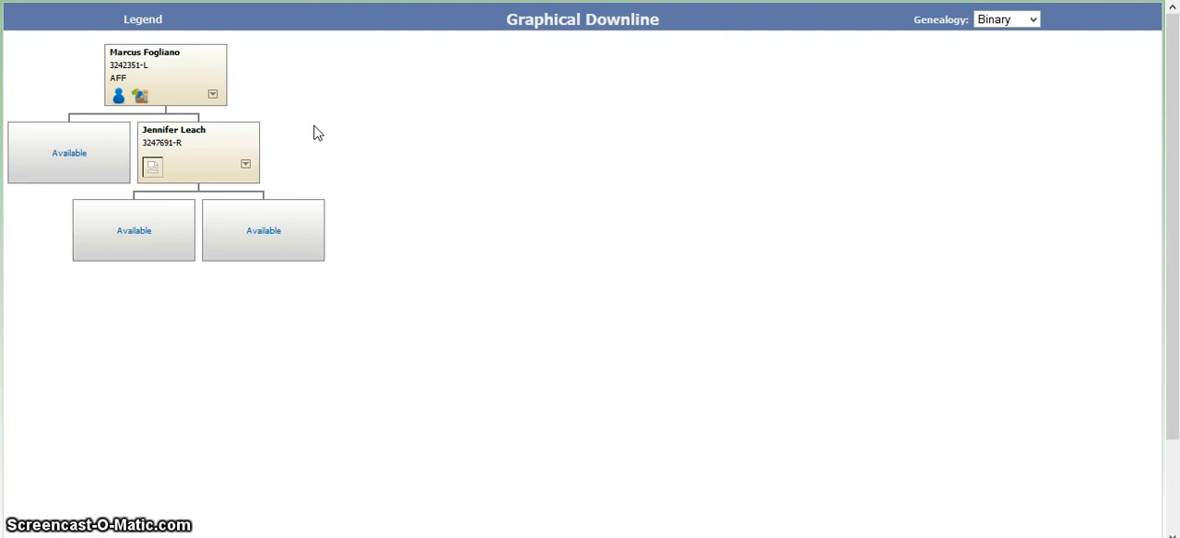
{"action": "mouse_move", "coordinate": [325, 148]}
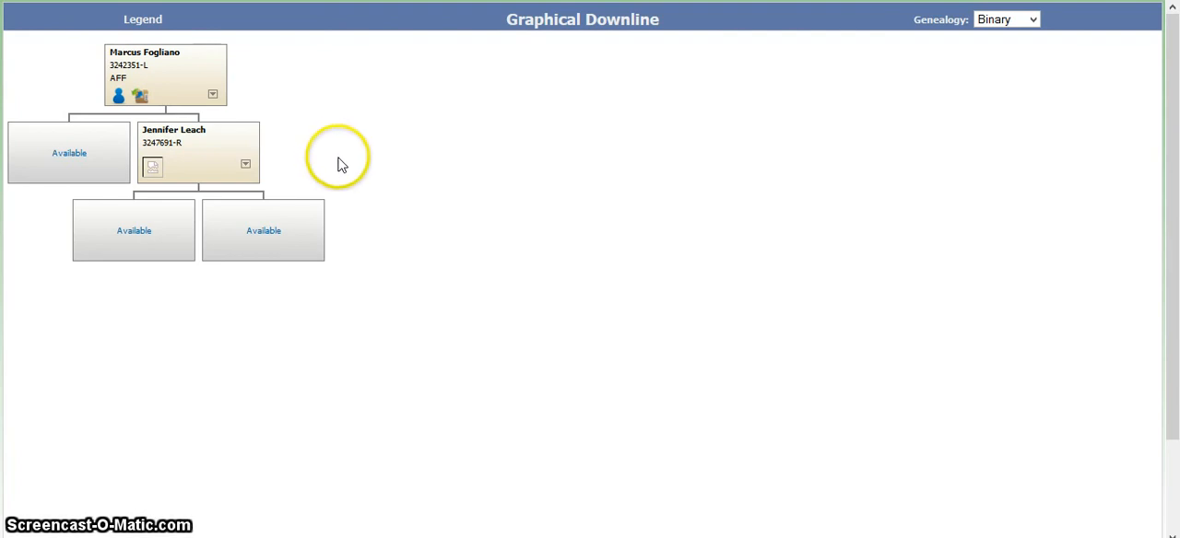
{"action": "mouse_move", "coordinate": [332, 145]}
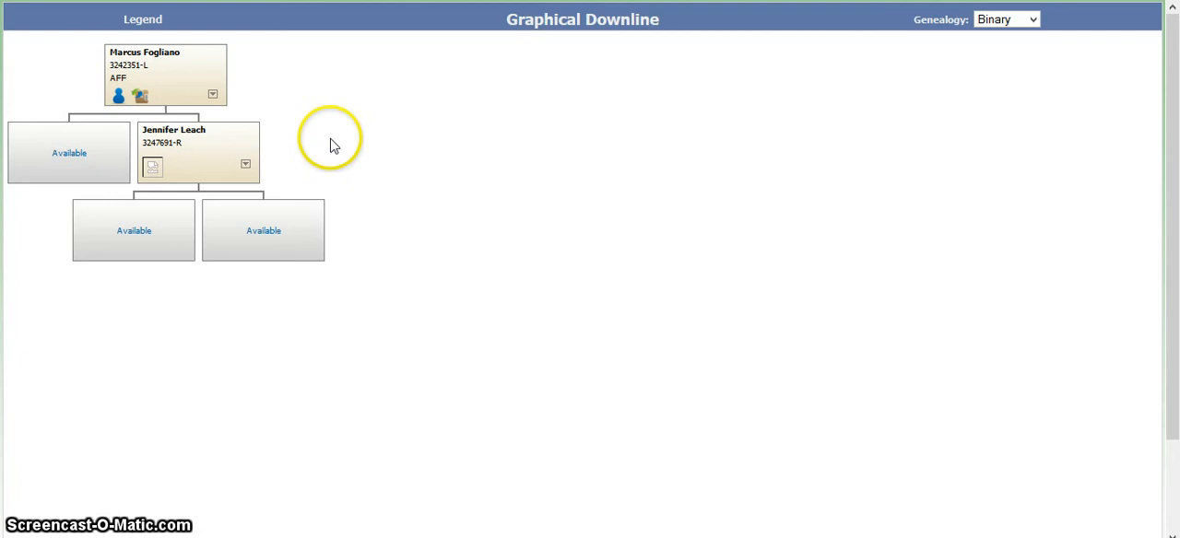
{"action": "mouse_move", "coordinate": [272, 157]}
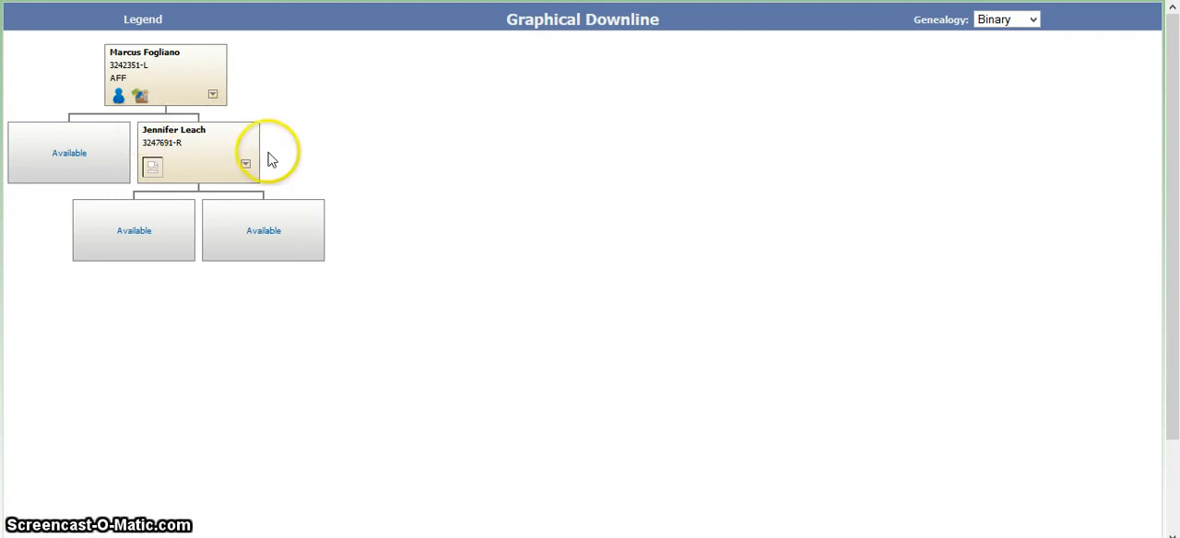
{"action": "mouse_move", "coordinate": [343, 150]}
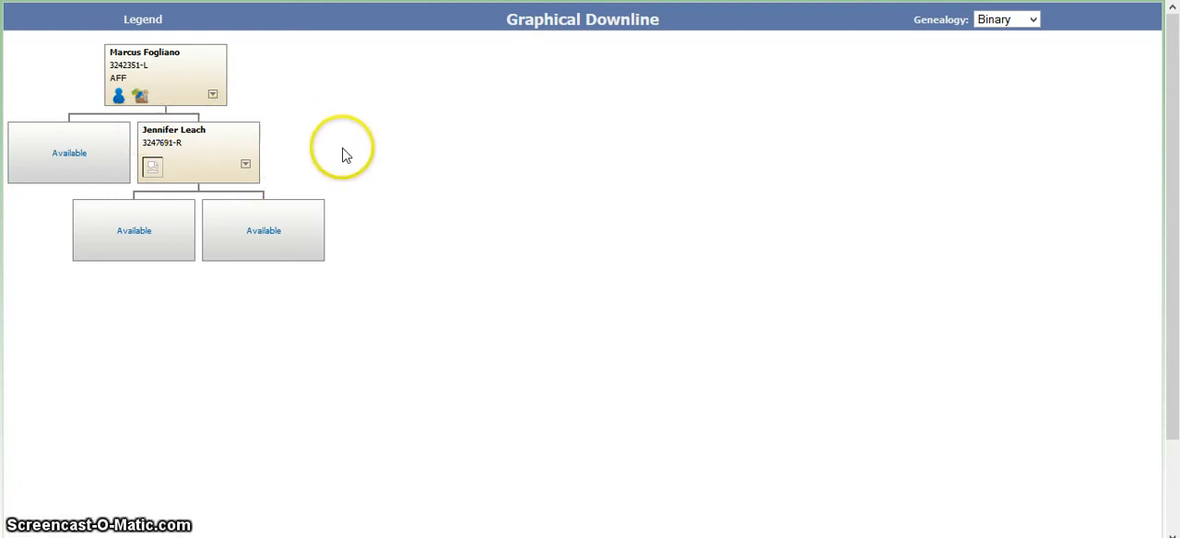
{"action": "mouse_move", "coordinate": [349, 160]}
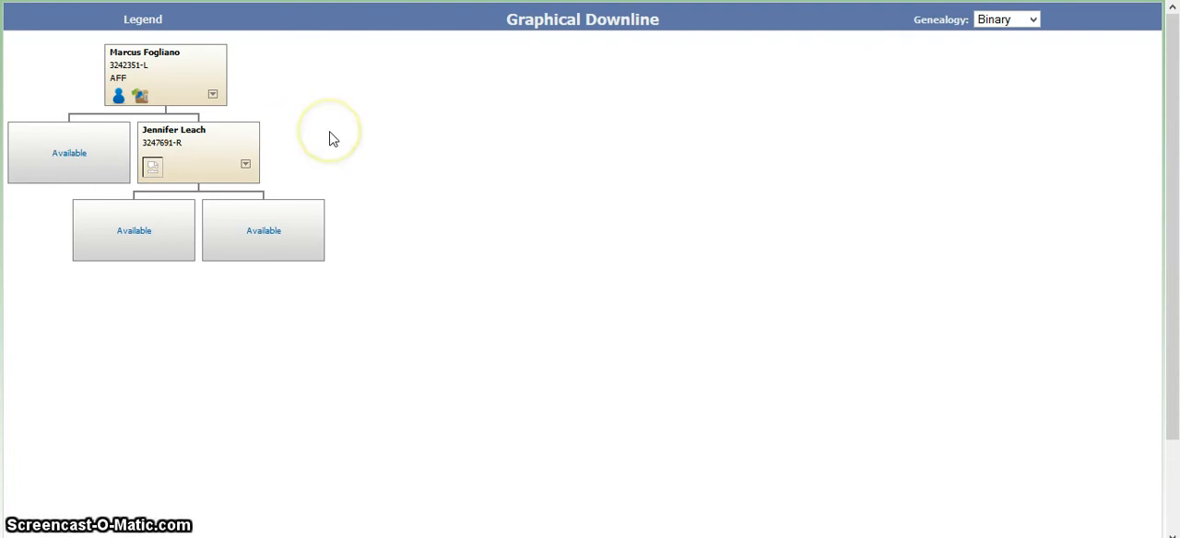
{"action": "mouse_move", "coordinate": [273, 121]}
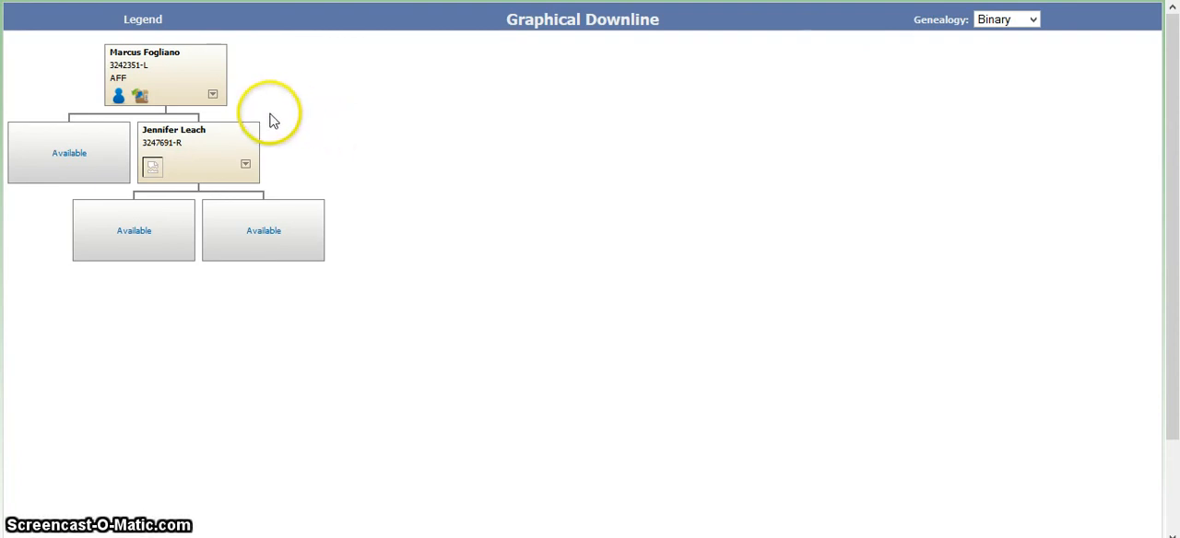
{"action": "mouse_move", "coordinate": [169, 166]}
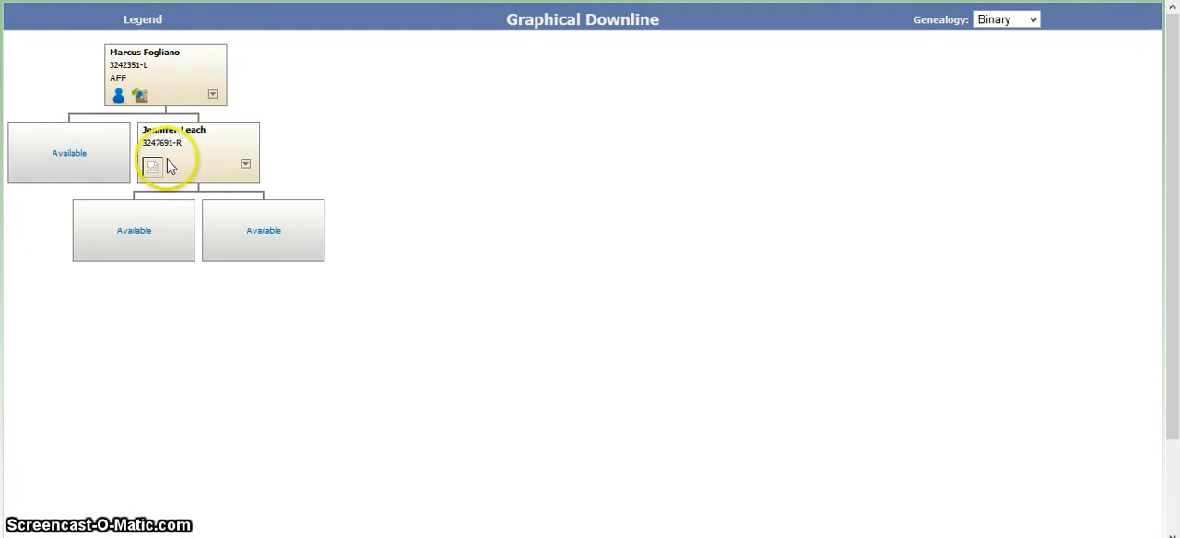
{"action": "mouse_move", "coordinate": [204, 170]}
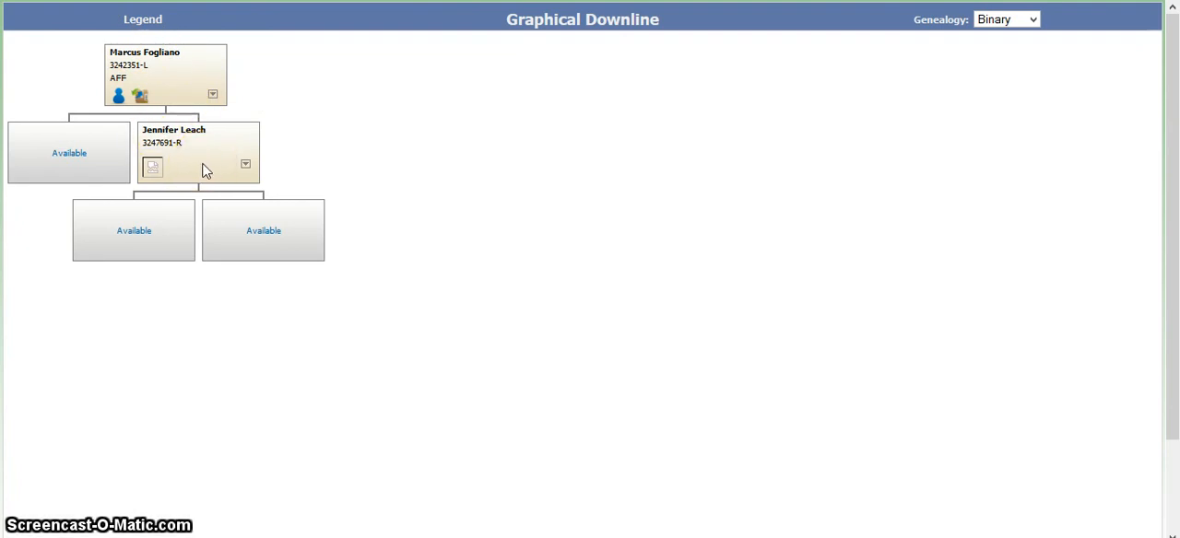
{"action": "mouse_move", "coordinate": [244, 171]}
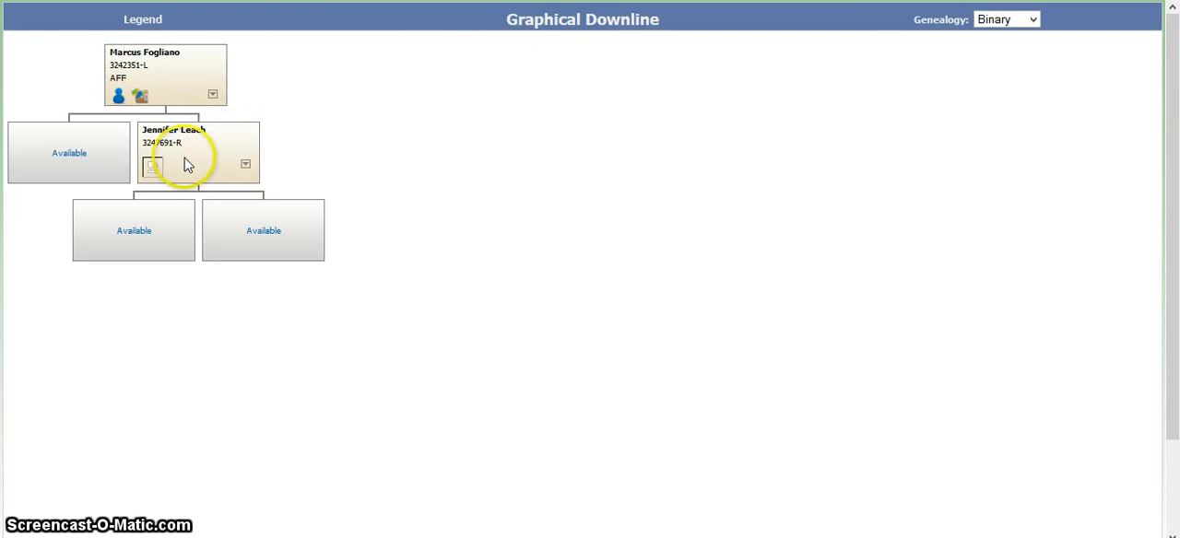
{"action": "mouse_move", "coordinate": [189, 162]}
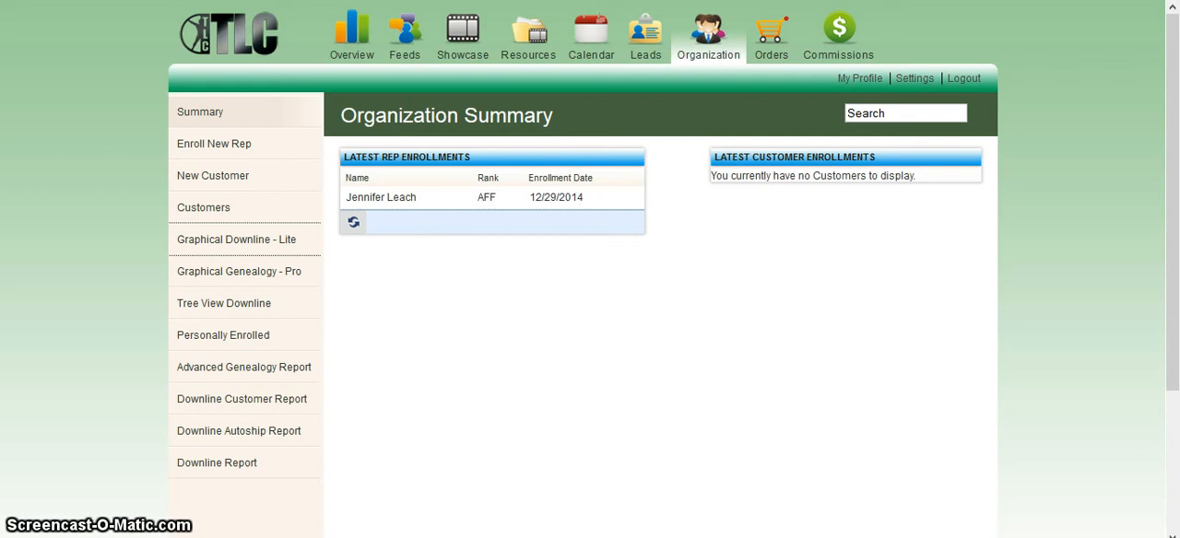
{"action": "mouse_move", "coordinate": [267, 87]}
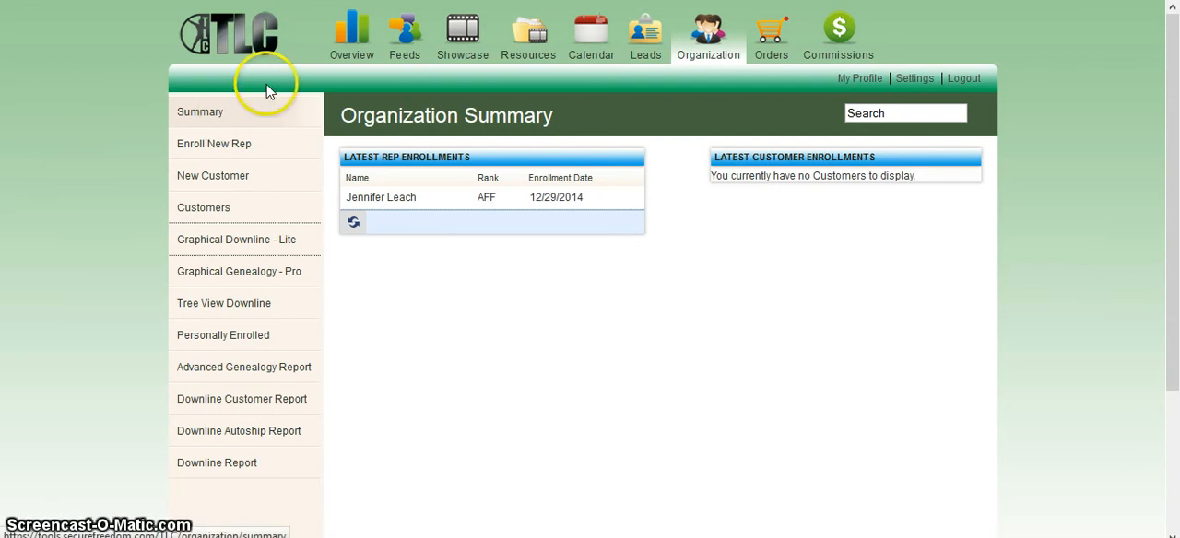
{"action": "mouse_move", "coordinate": [351, 34]}
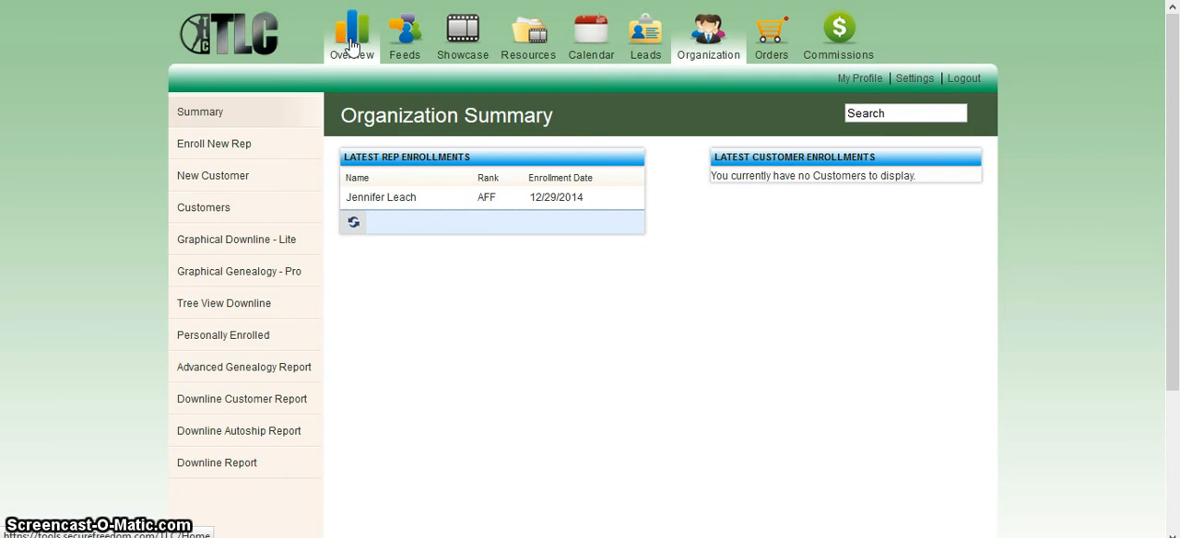
Return via Overview and My Profile to load the Preferred Placement page
{"action": "left_click", "coordinate": [351, 37]}
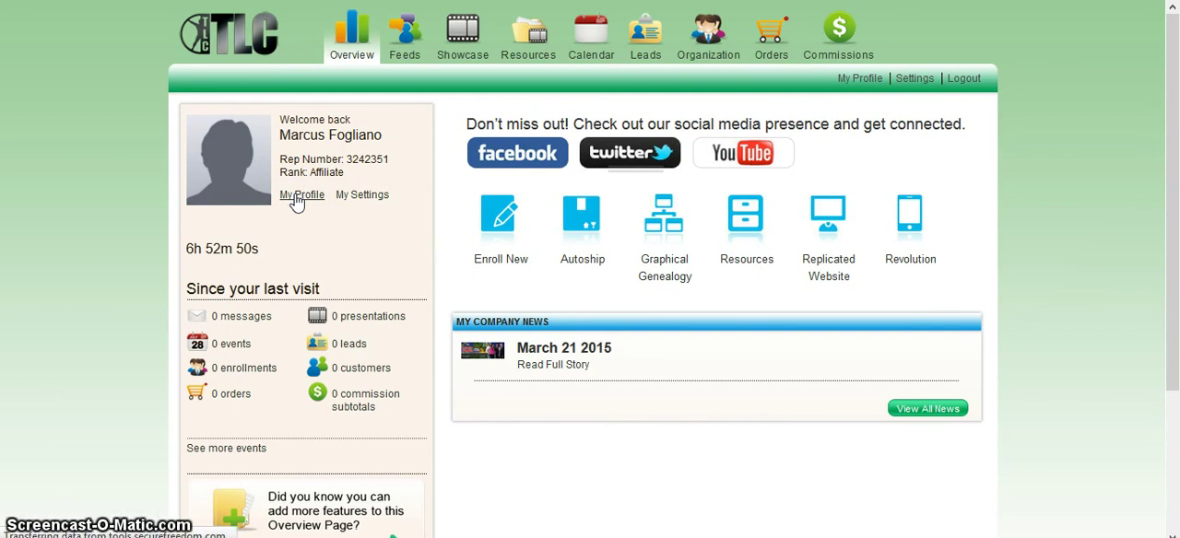
{"action": "left_click", "coordinate": [302, 195]}
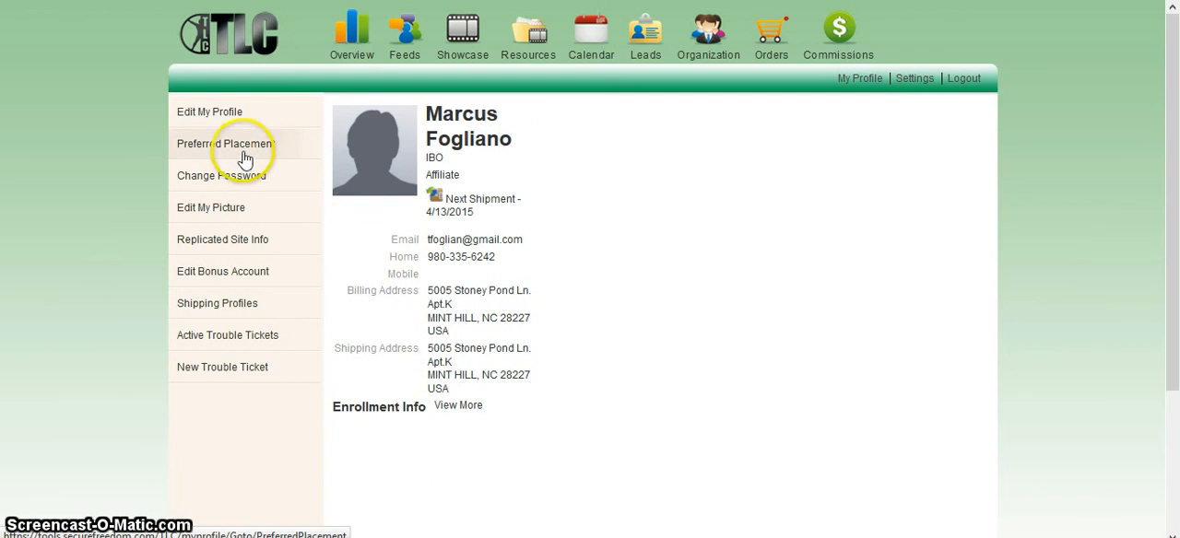
{"action": "left_click", "coordinate": [226, 144]}
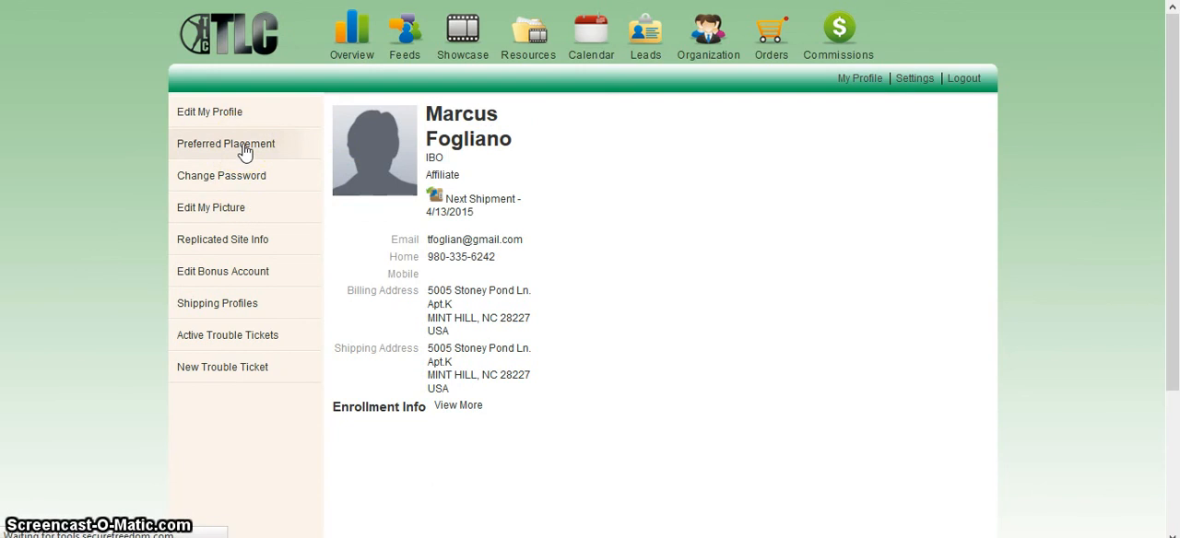
{"action": "left_click", "coordinate": [226, 144]}
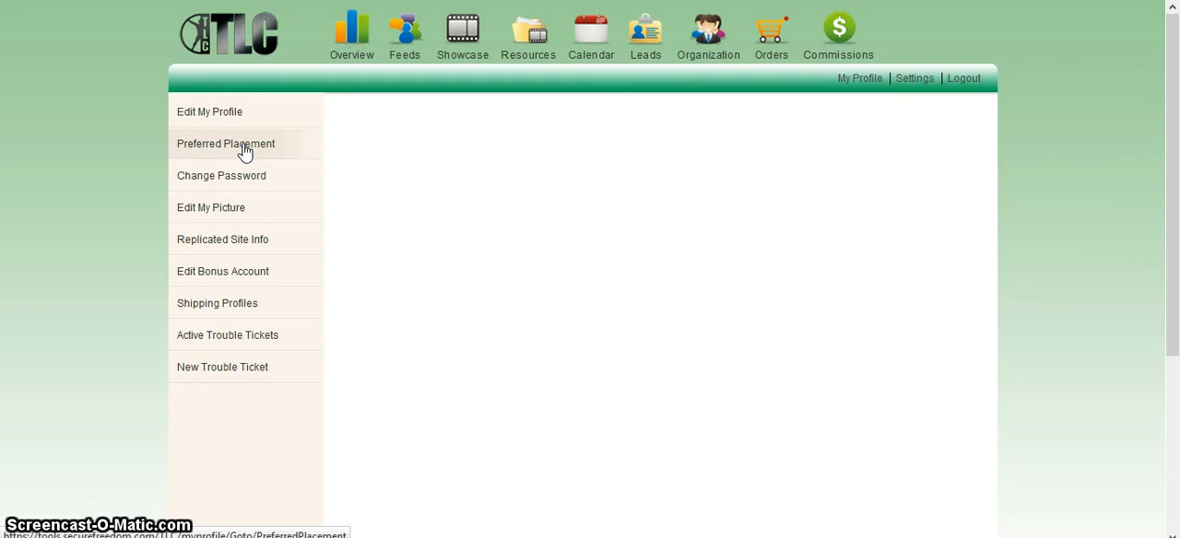
Choose Left Leg as the preferred placement and save the change
{"action": "left_click", "coordinate": [226, 142]}
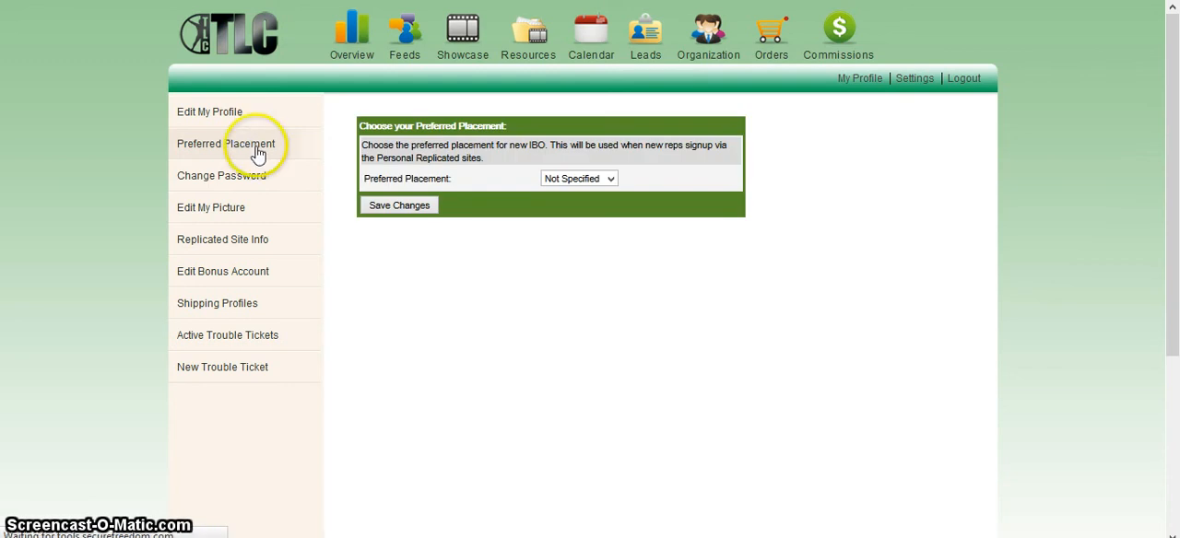
{"action": "mouse_move", "coordinate": [617, 303]}
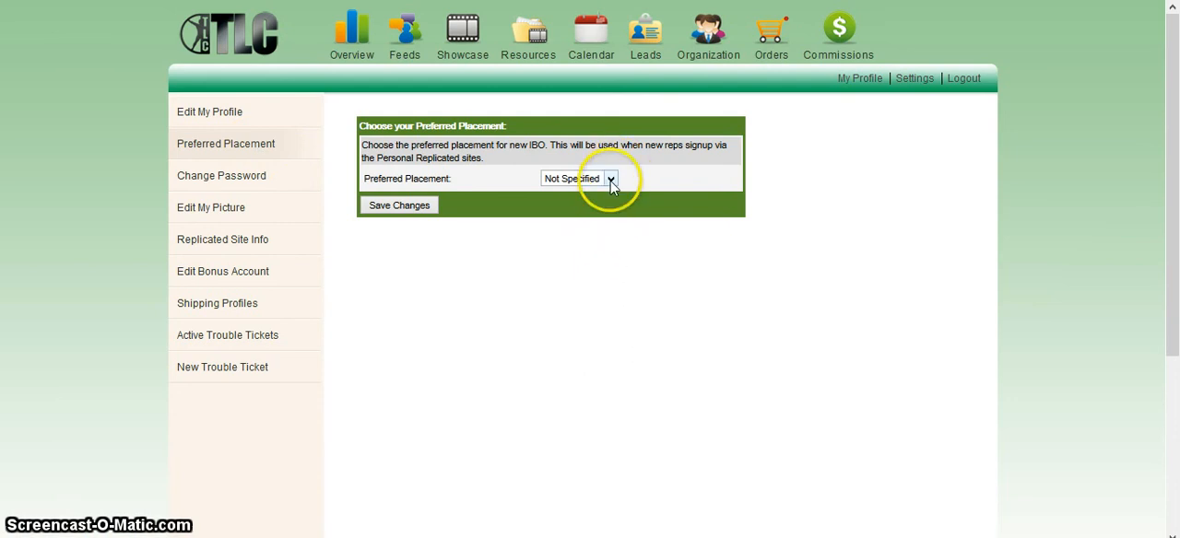
{"action": "left_click", "coordinate": [610, 178]}
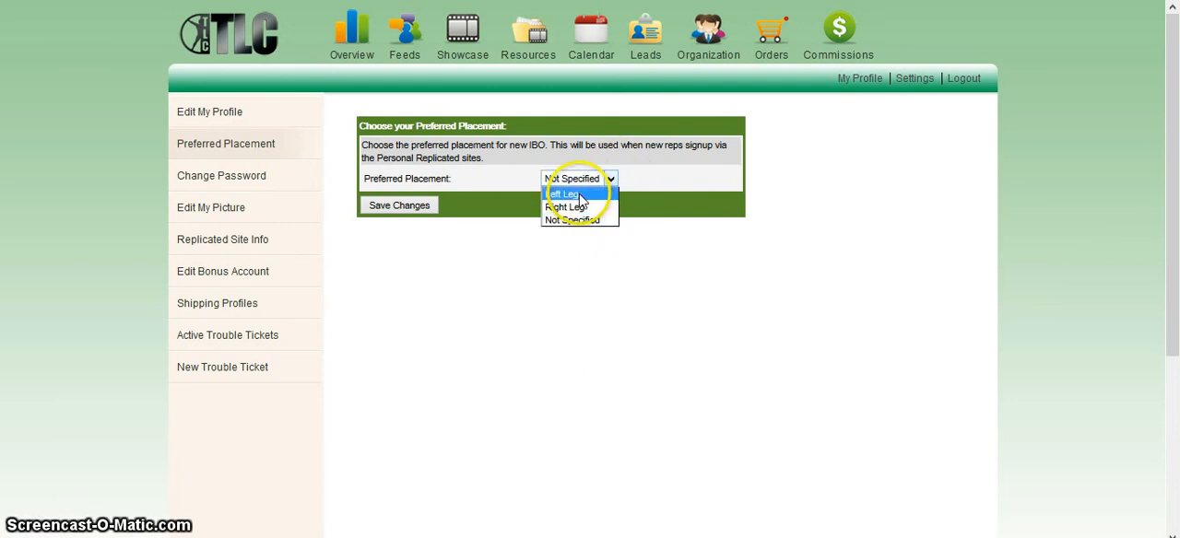
{"action": "left_click", "coordinate": [561, 194]}
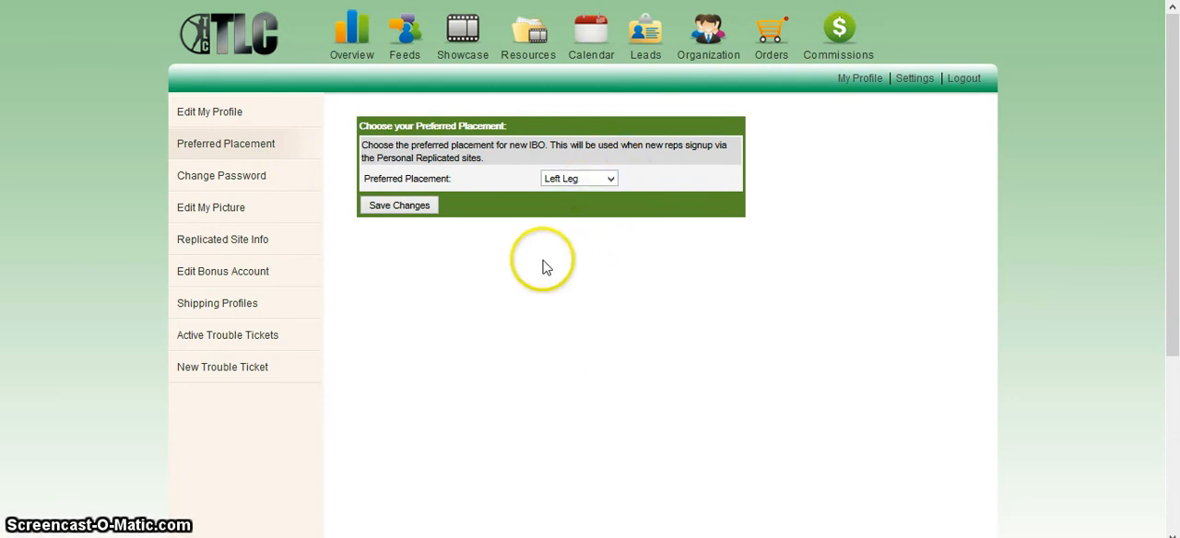
{"action": "mouse_move", "coordinate": [551, 270]}
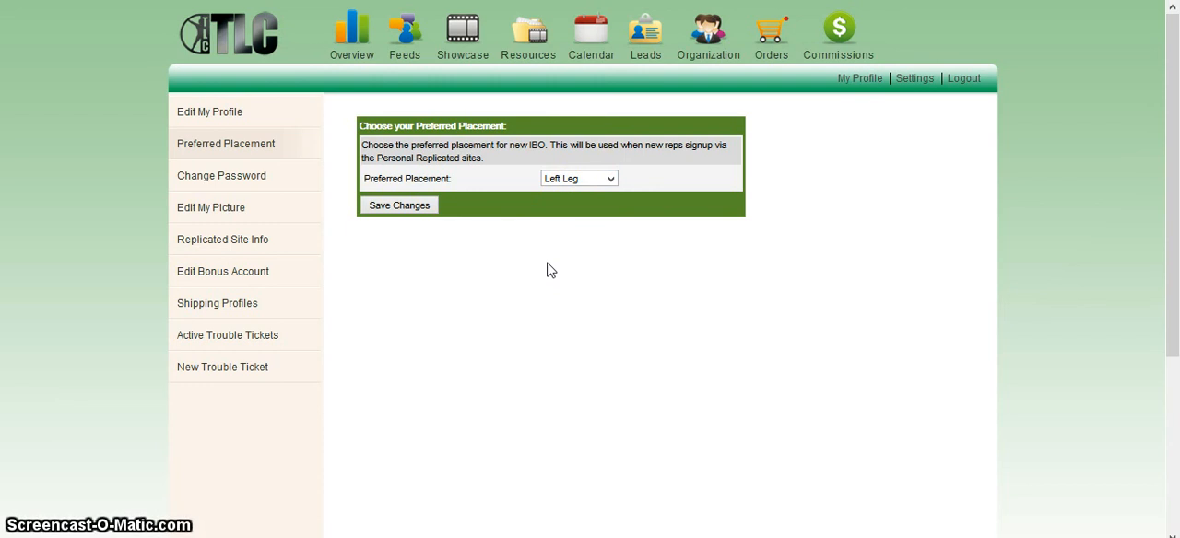
{"action": "mouse_move", "coordinate": [515, 242]}
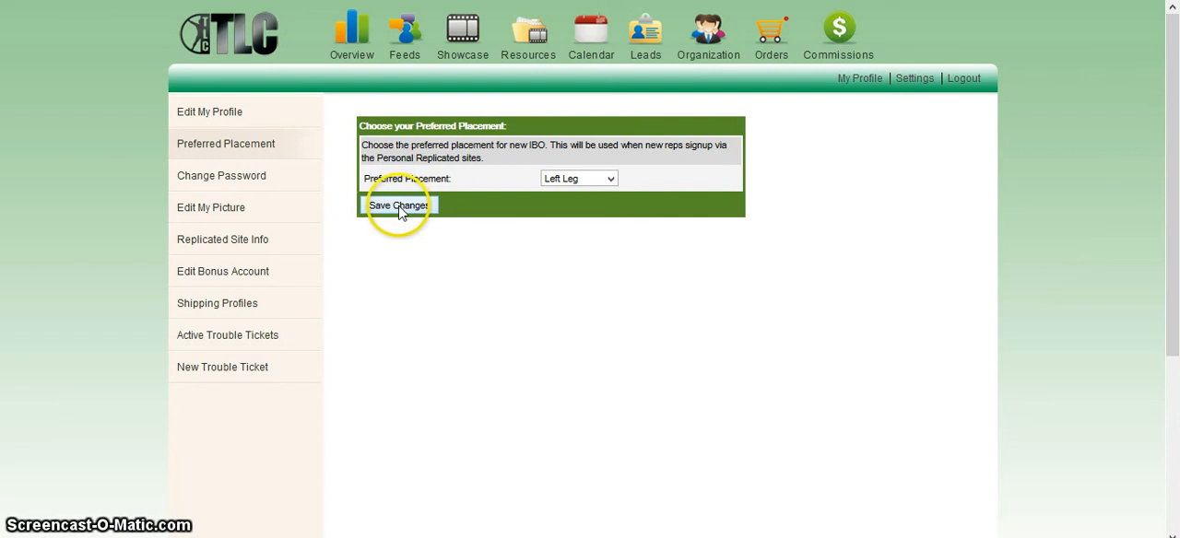
{"action": "left_click", "coordinate": [399, 205]}
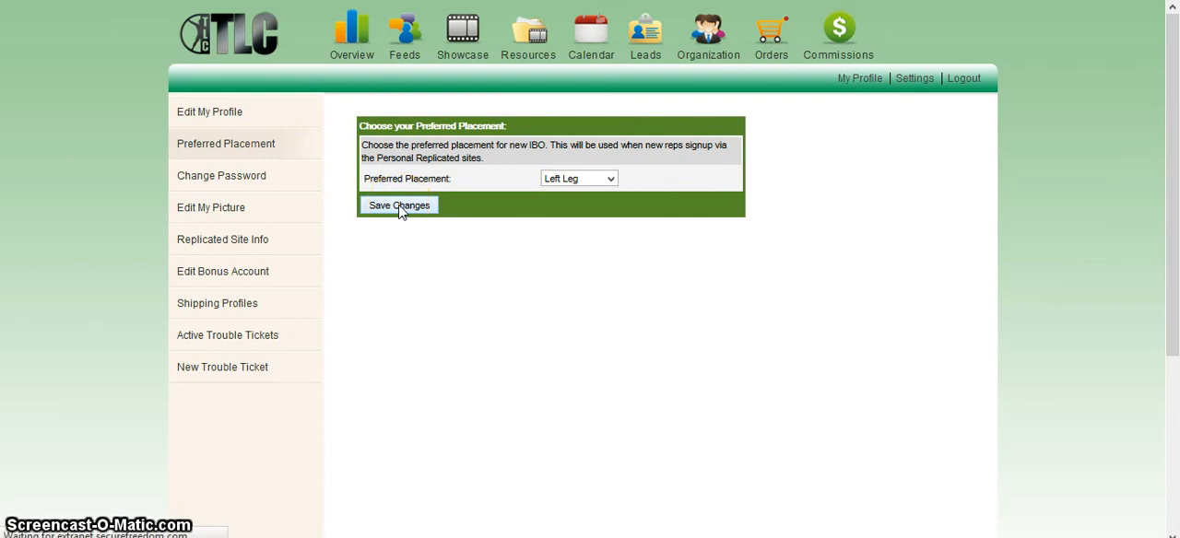
{"action": "left_click", "coordinate": [399, 204]}
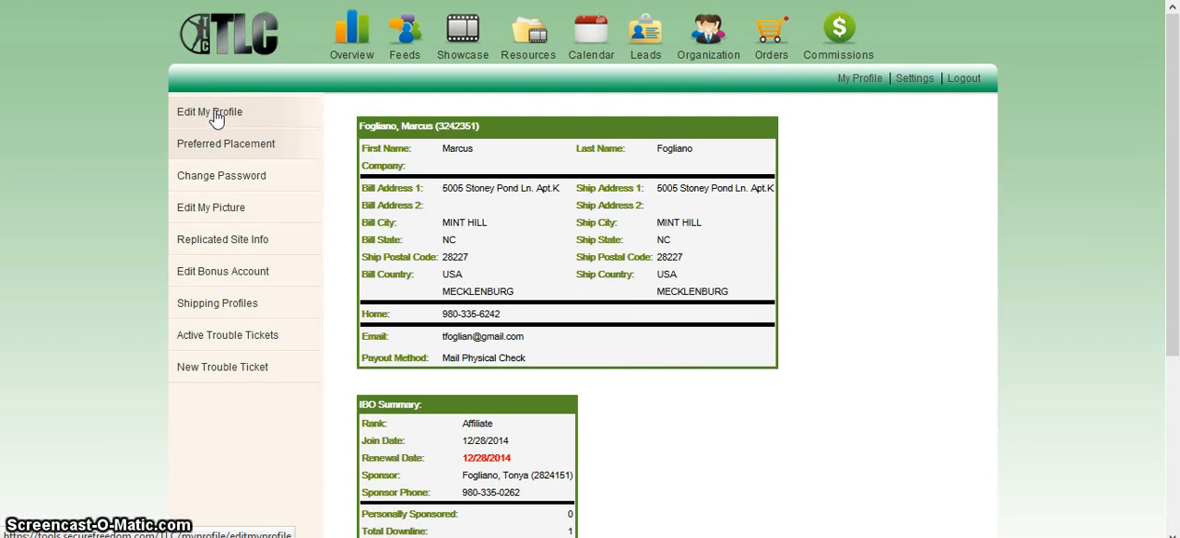
{"action": "mouse_move", "coordinate": [205, 144]}
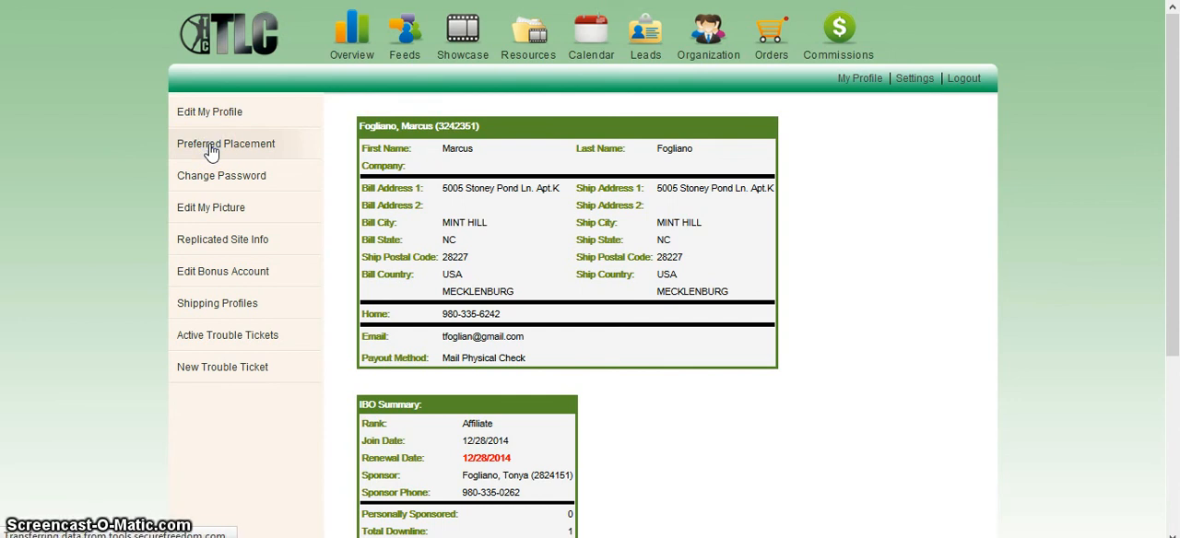
Reopen the Preferred Placement form and confirm it shows Left Leg
{"action": "left_click", "coordinate": [226, 143]}
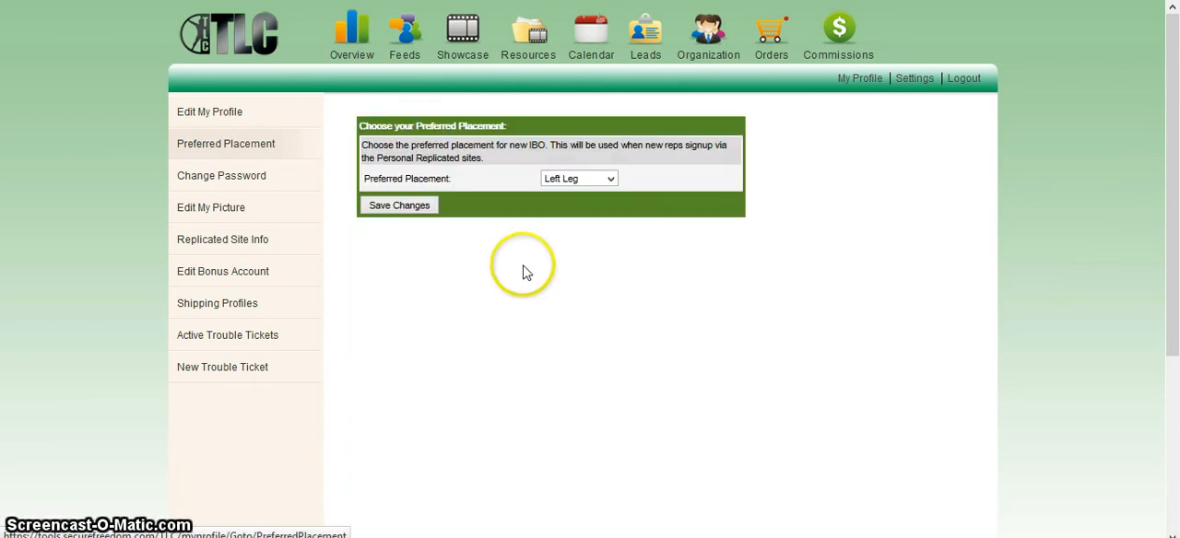
{"action": "mouse_move", "coordinate": [594, 219]}
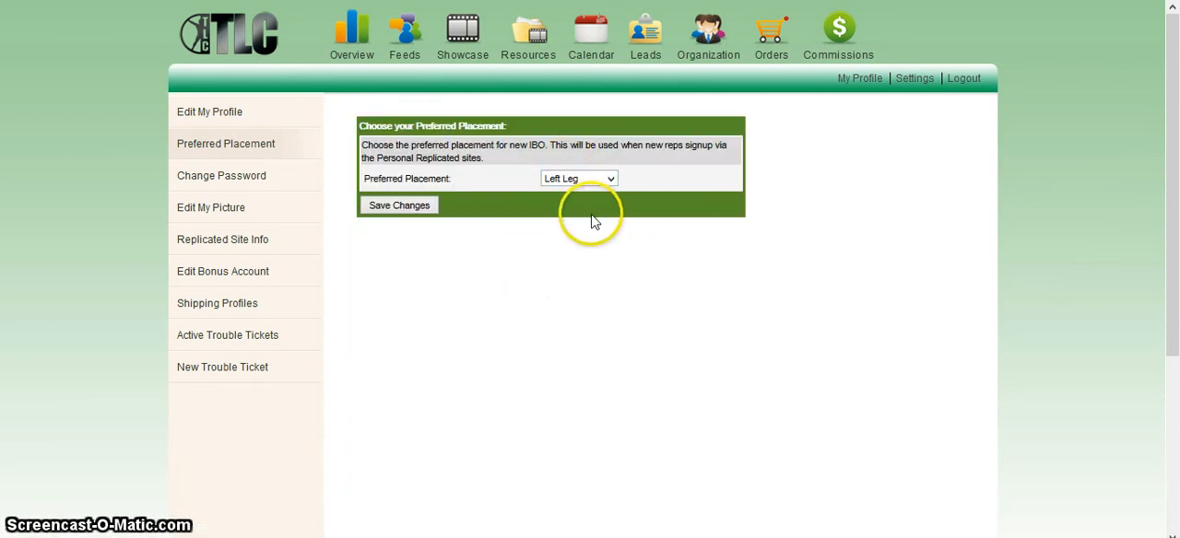
{"action": "mouse_move", "coordinate": [838, 37]}
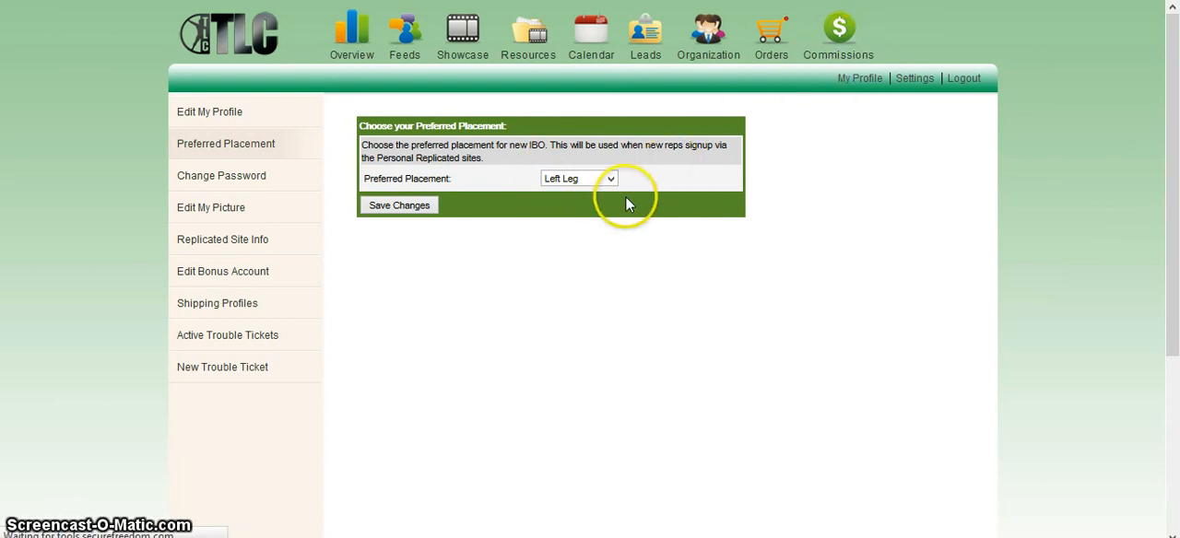
{"action": "mouse_move", "coordinate": [708, 36]}
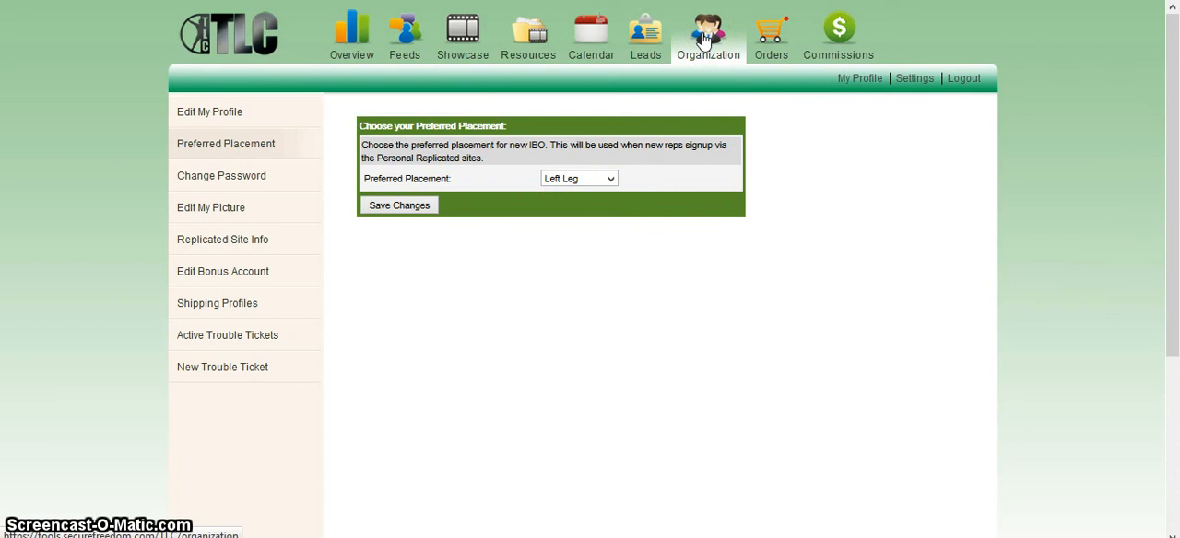
{"action": "left_click", "coordinate": [708, 35]}
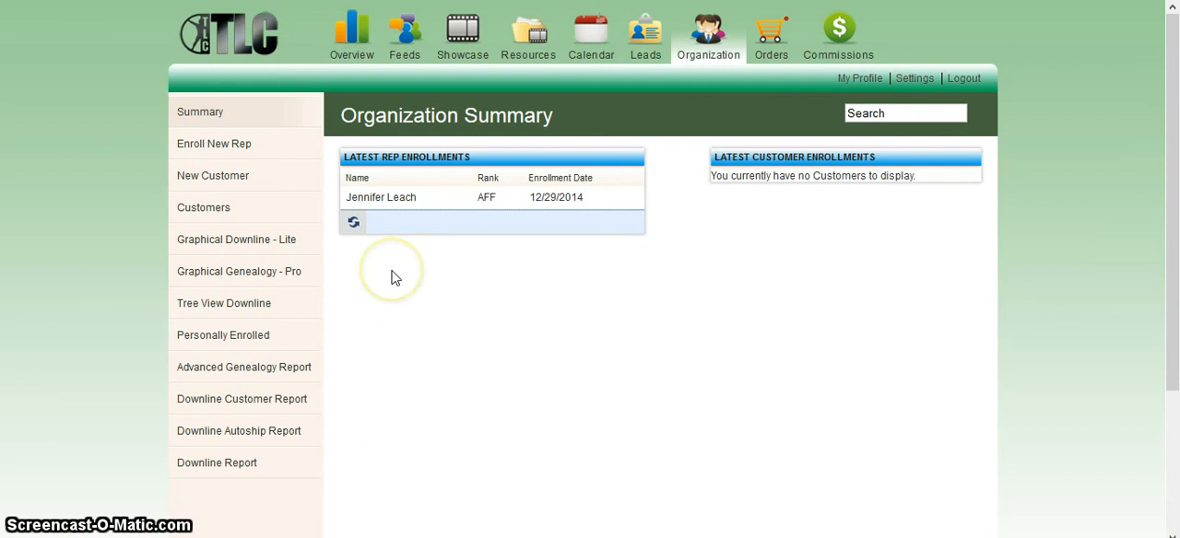
{"action": "mouse_move", "coordinate": [363, 282]}
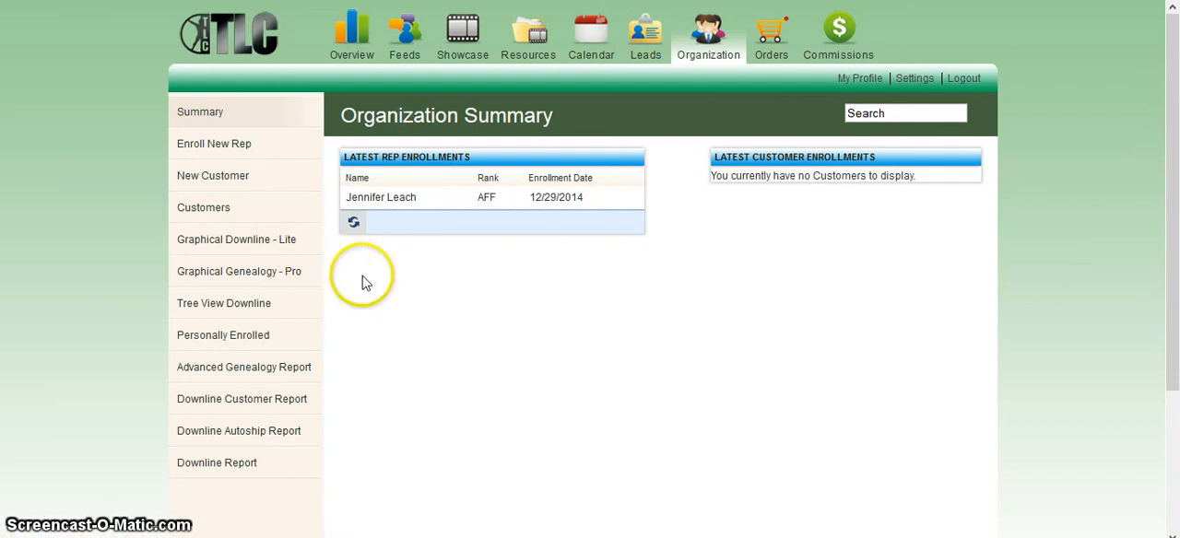
{"action": "mouse_move", "coordinate": [561, 259]}
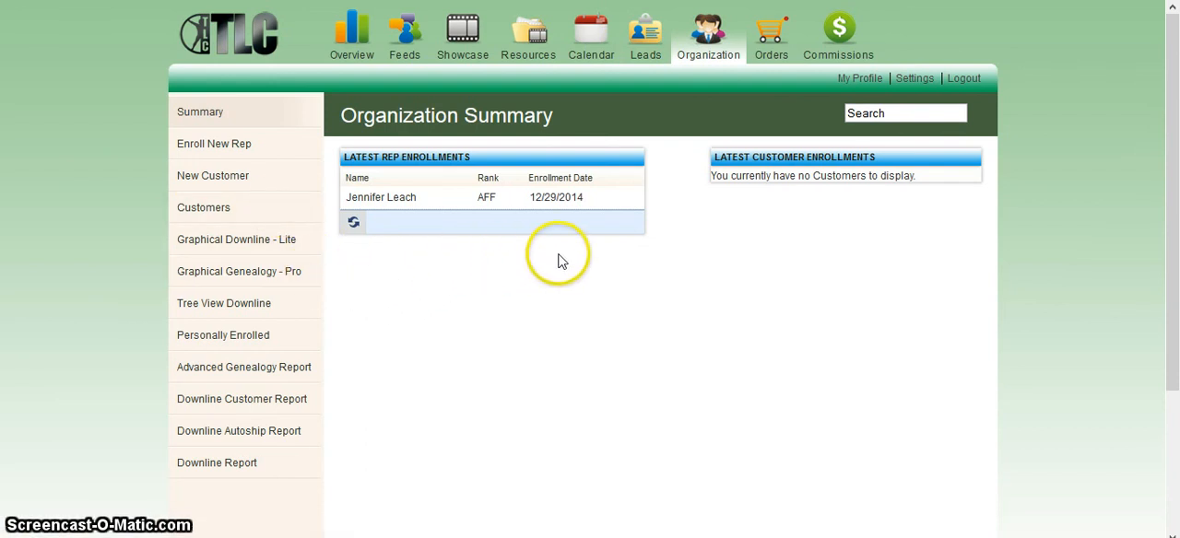
{"action": "mouse_move", "coordinate": [766, 250]}
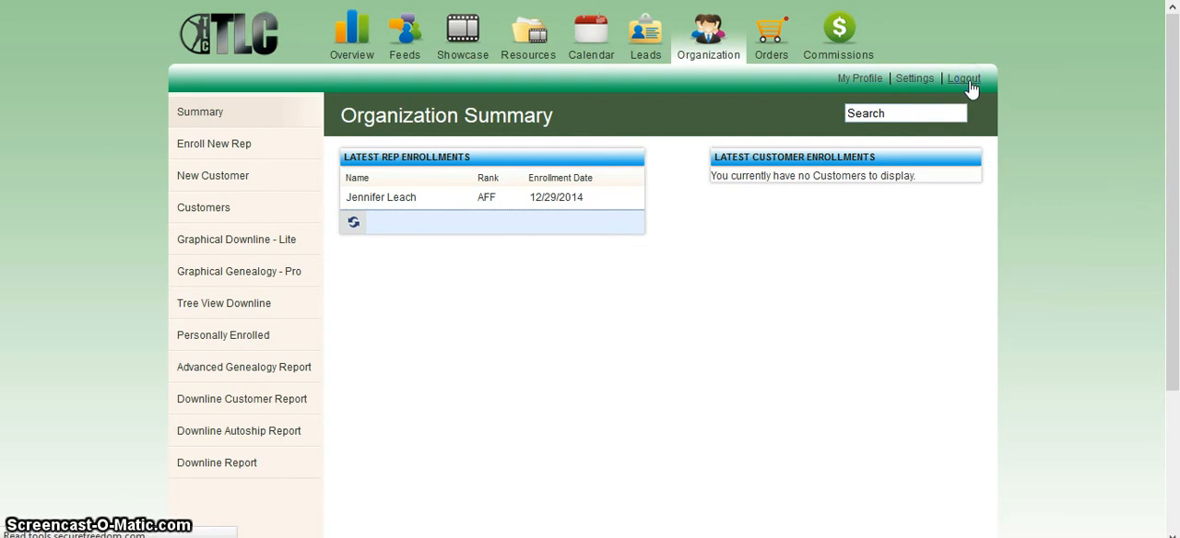
Log out to the login page with empty username and password fields
{"action": "left_click", "coordinate": [964, 77]}
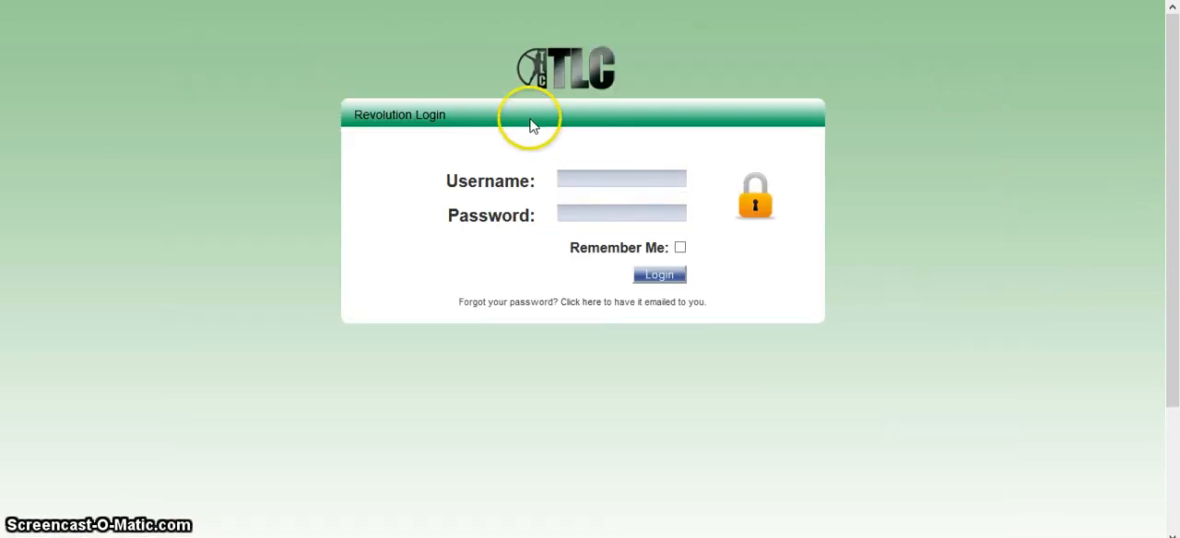
{"action": "mouse_move", "coordinate": [272, 152]}
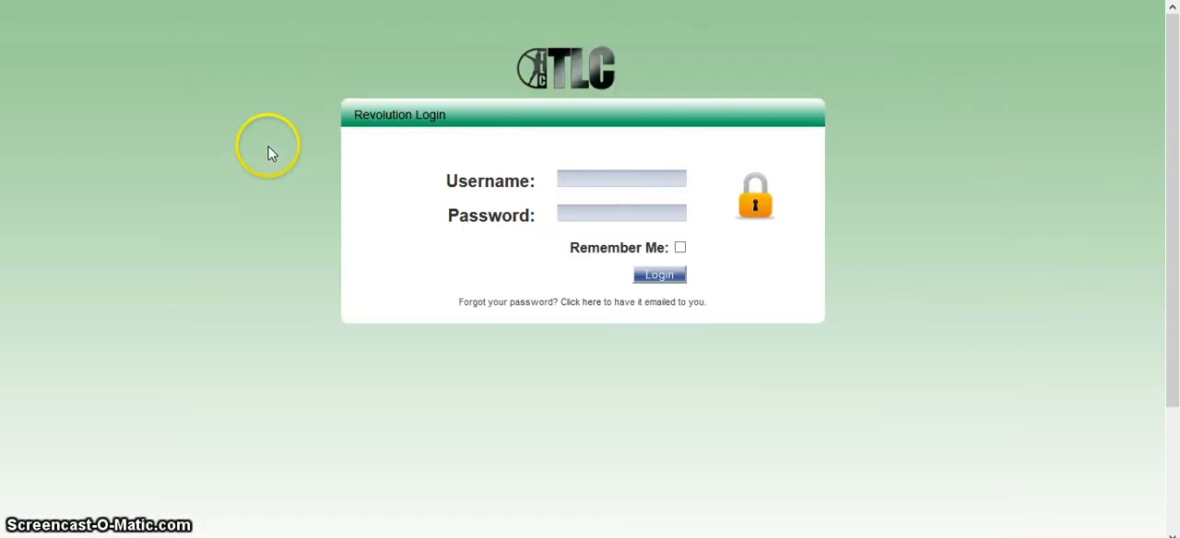
{"action": "left_click", "coordinate": [623, 179]}
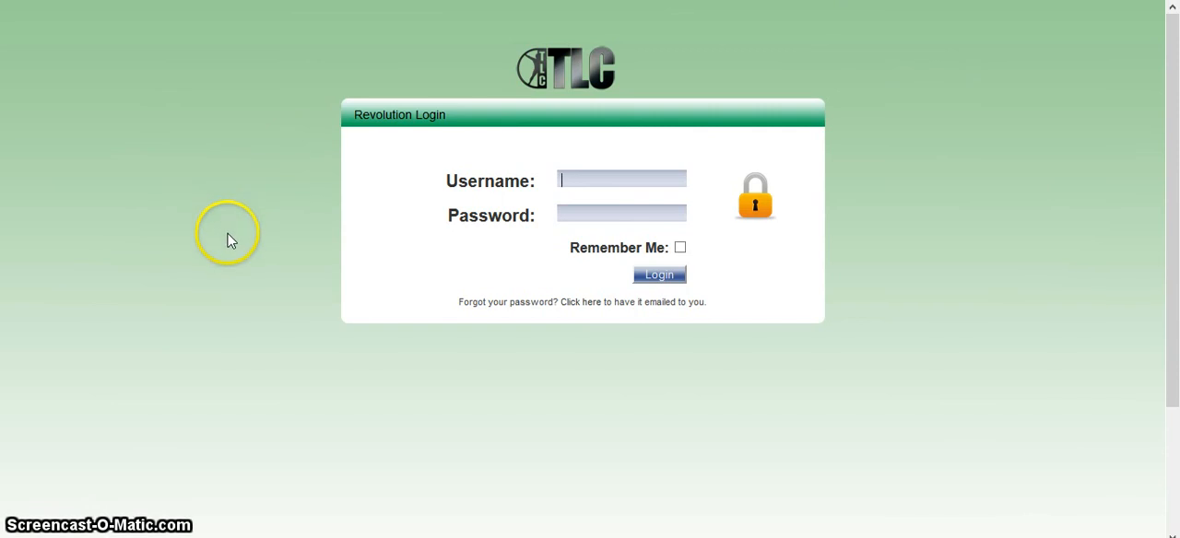
{"action": "mouse_move", "coordinate": [409, 457]}
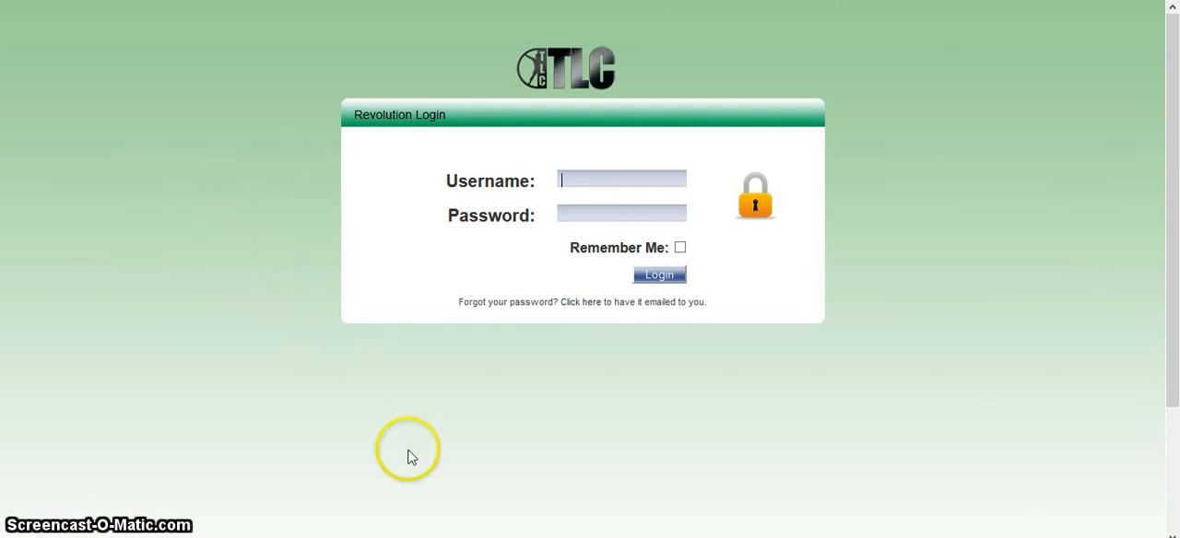